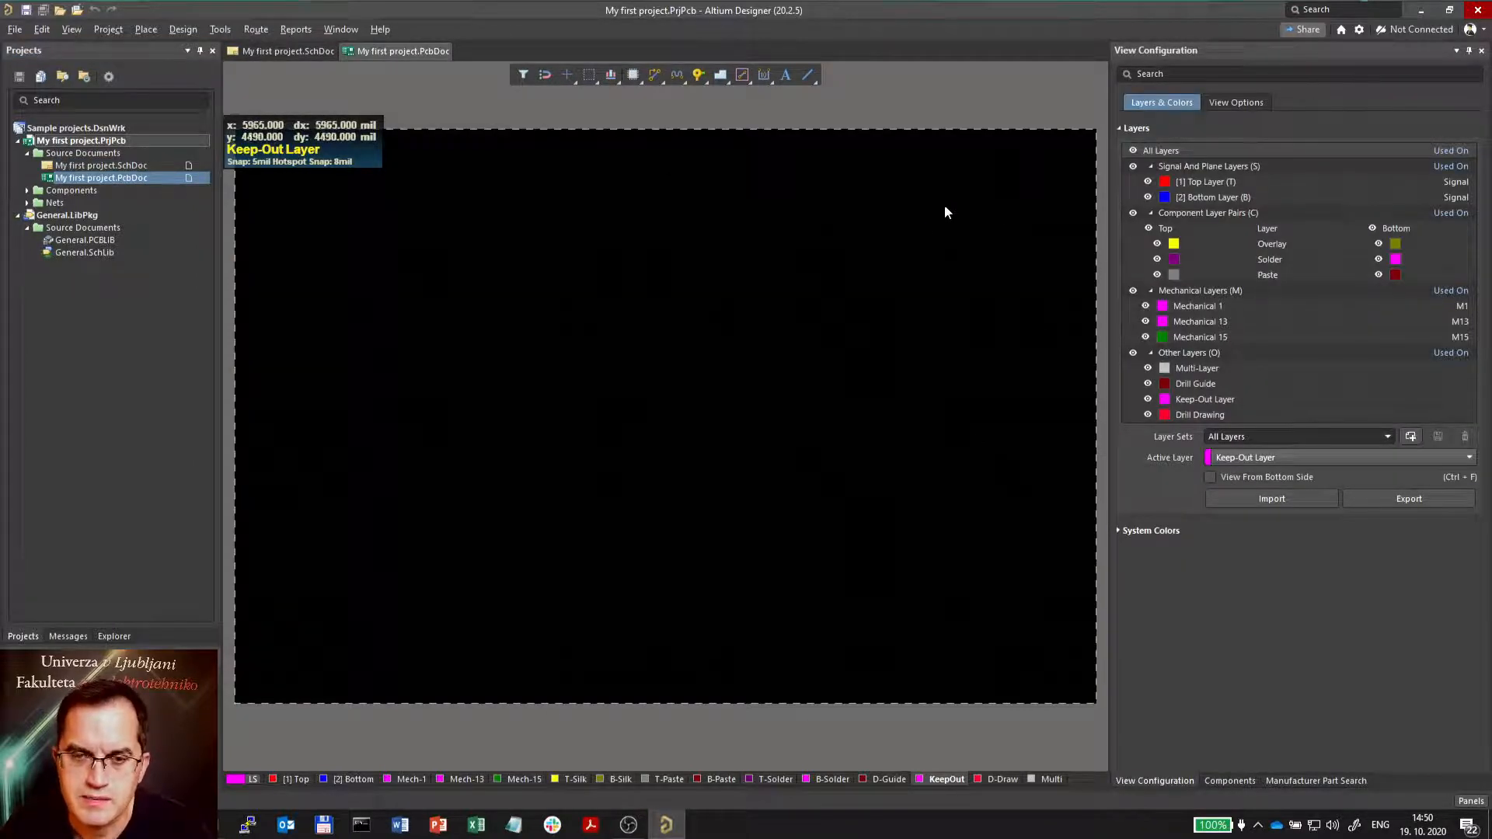
pyautogui.moveTo(618, 416)
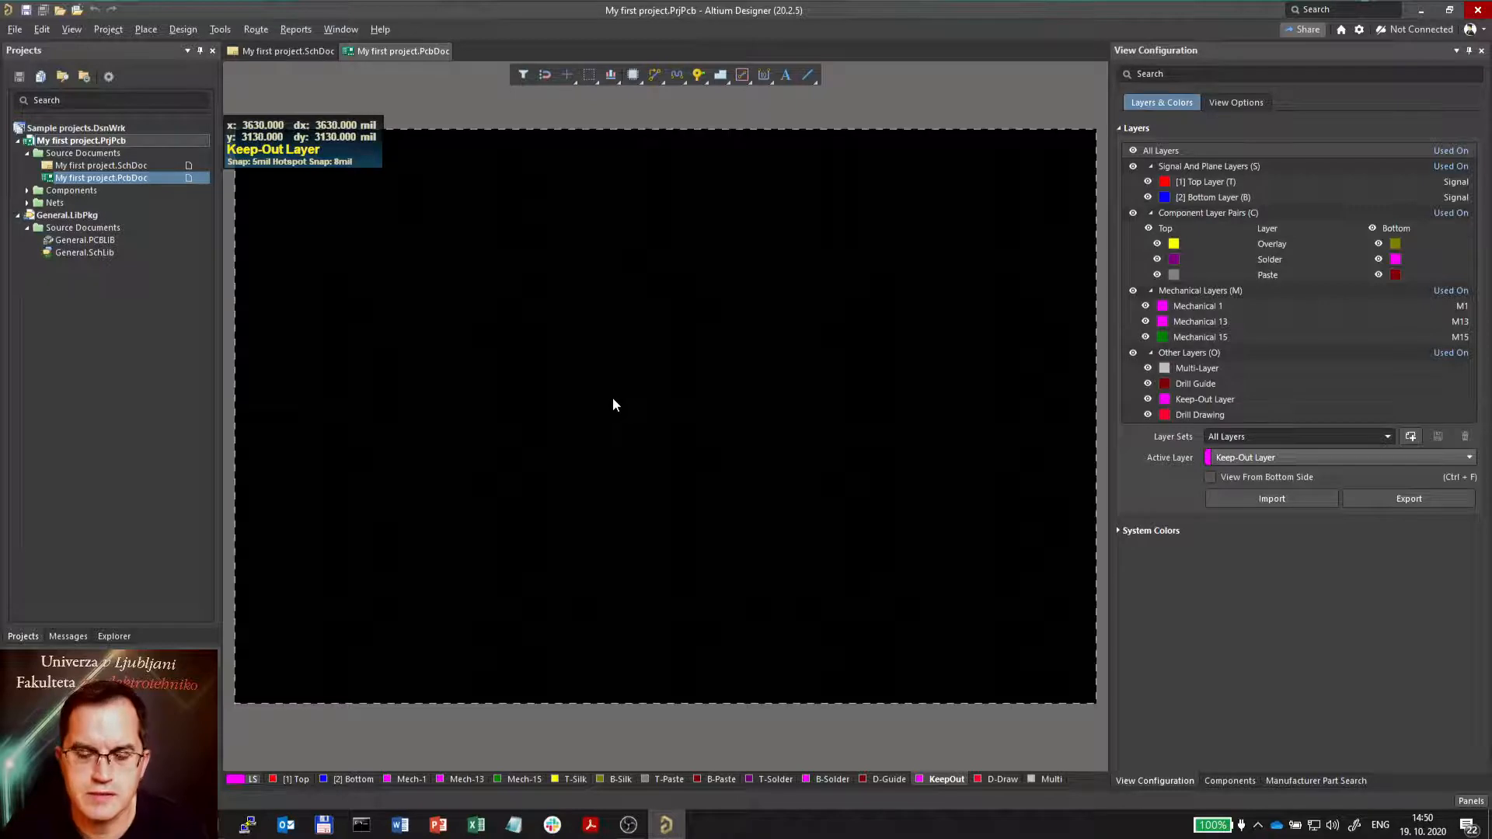
pyautogui.moveTo(626, 401)
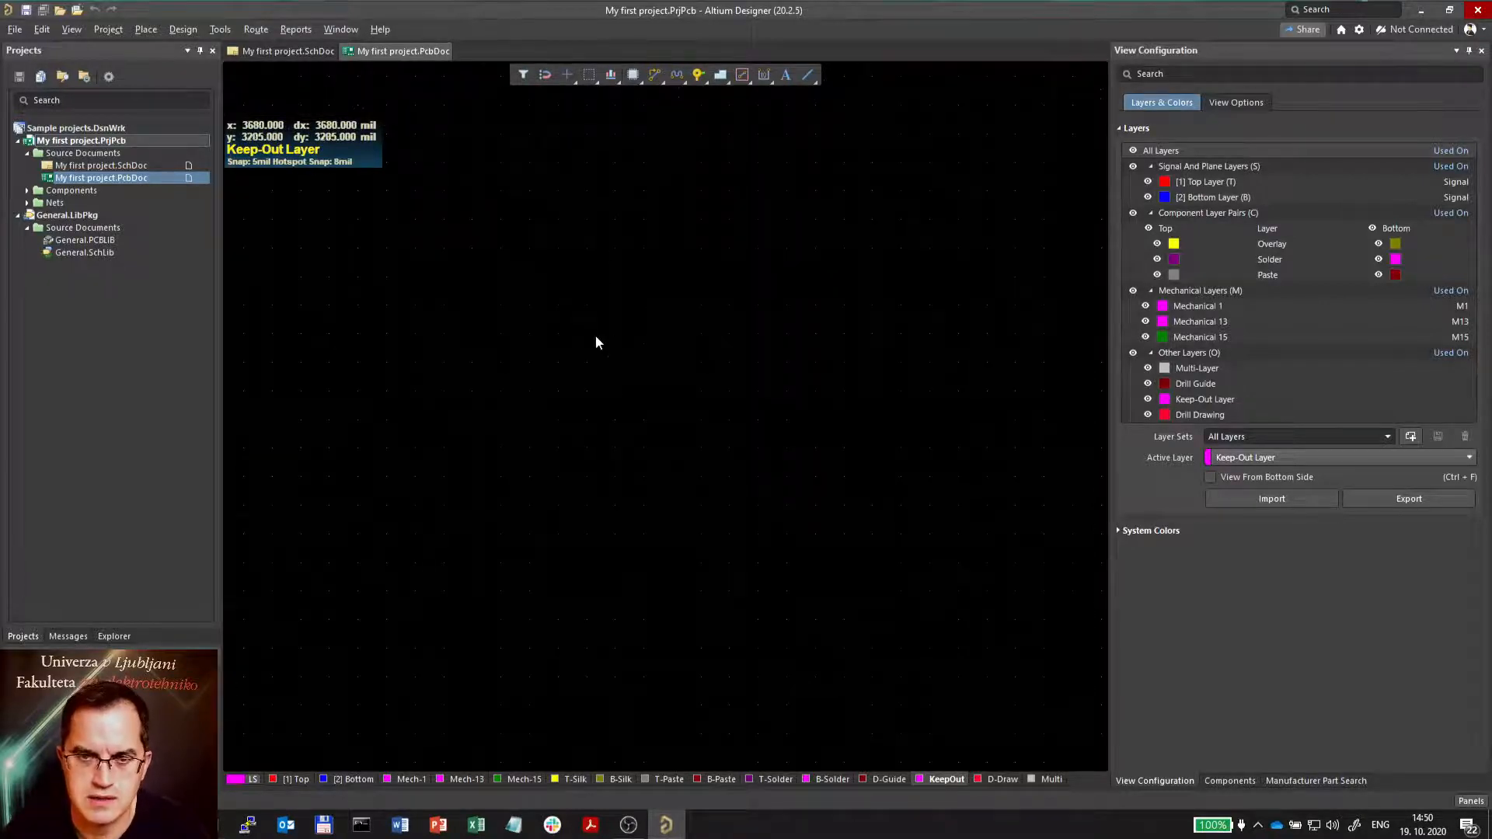
pyautogui.moveTo(655, 307)
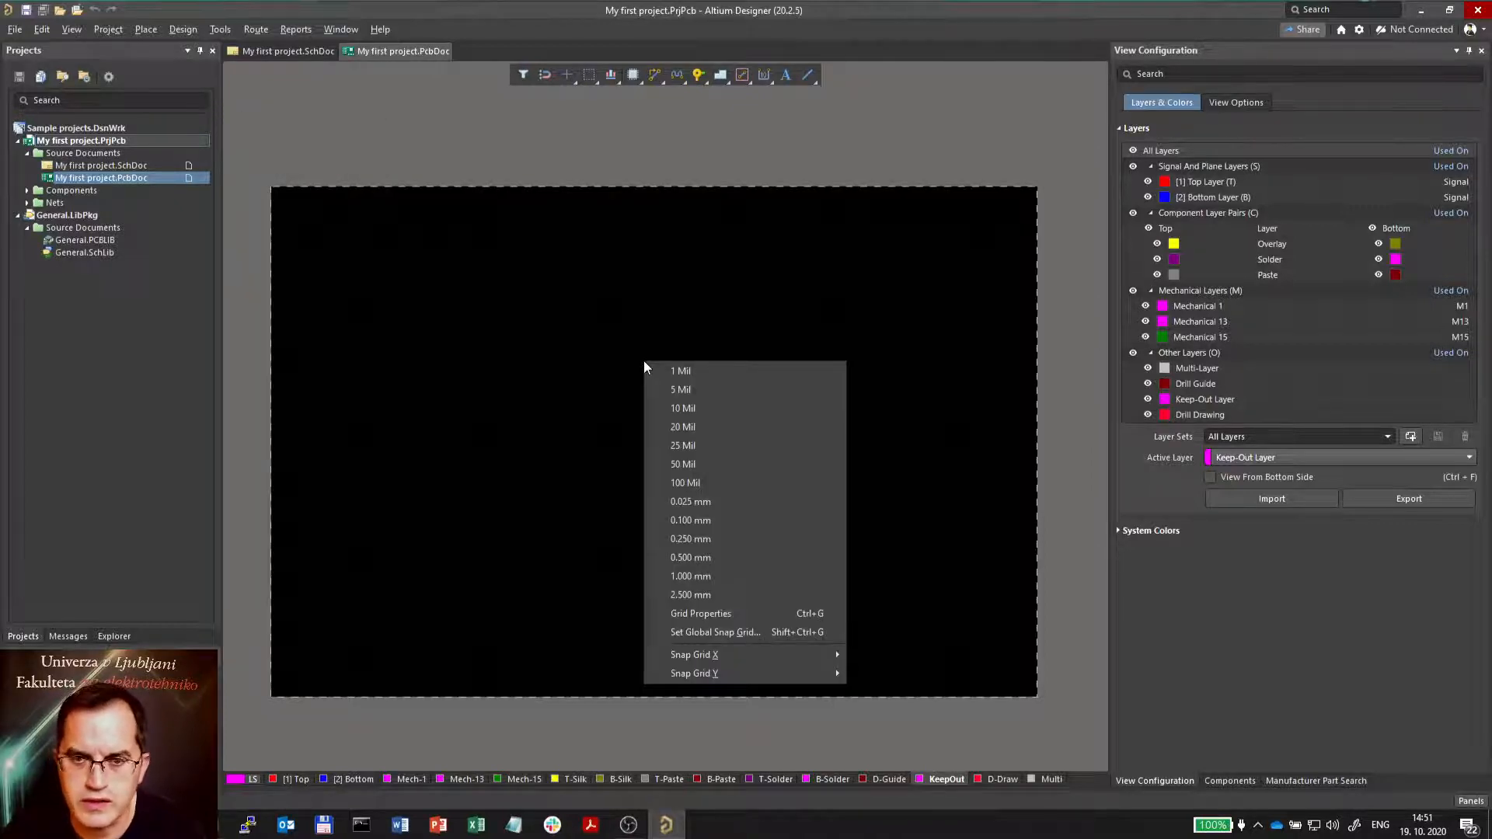
pyautogui.moveTo(708, 520)
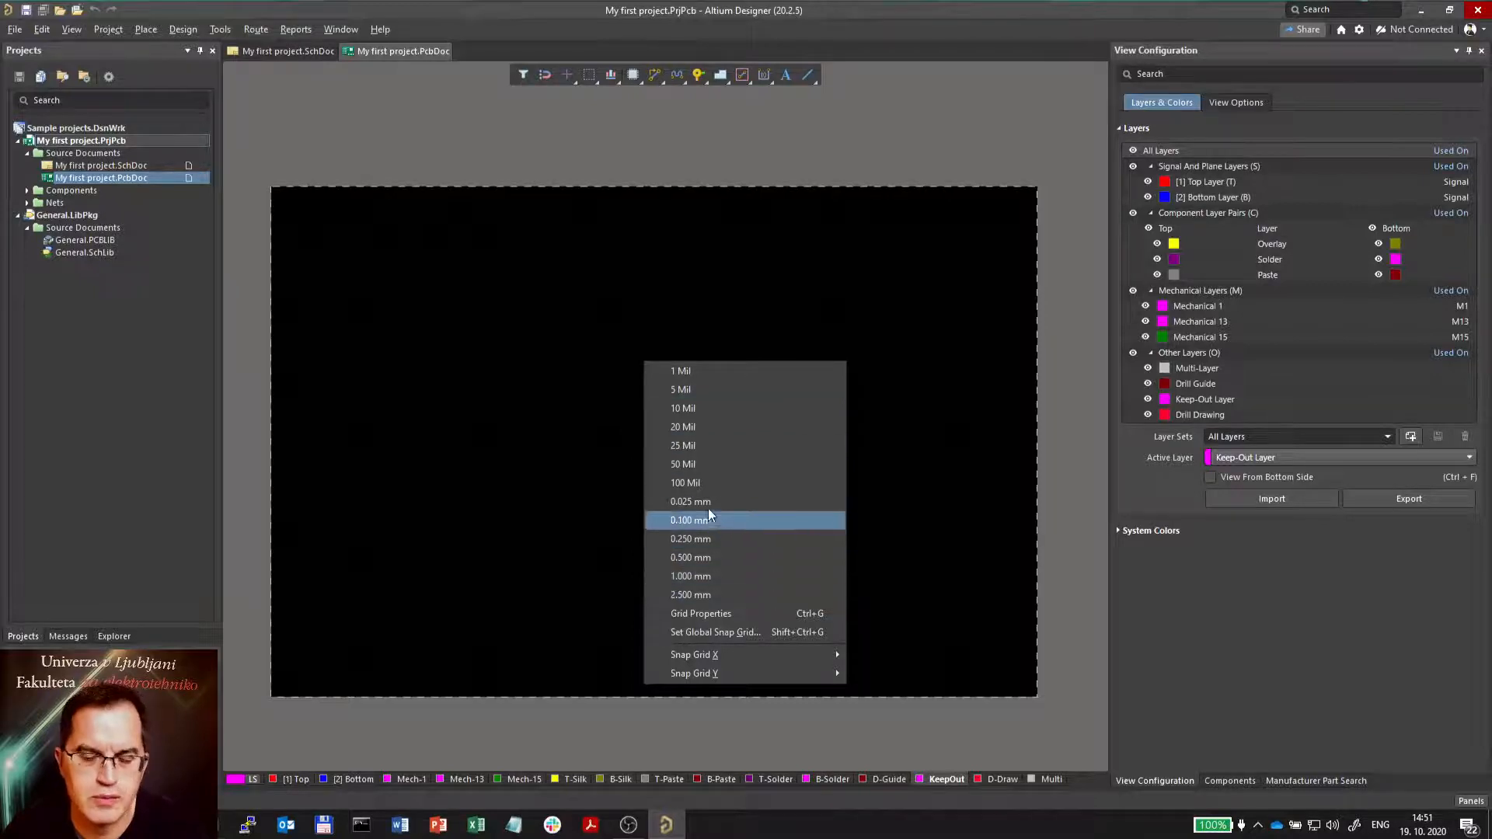
pyautogui.moveTo(813, 483)
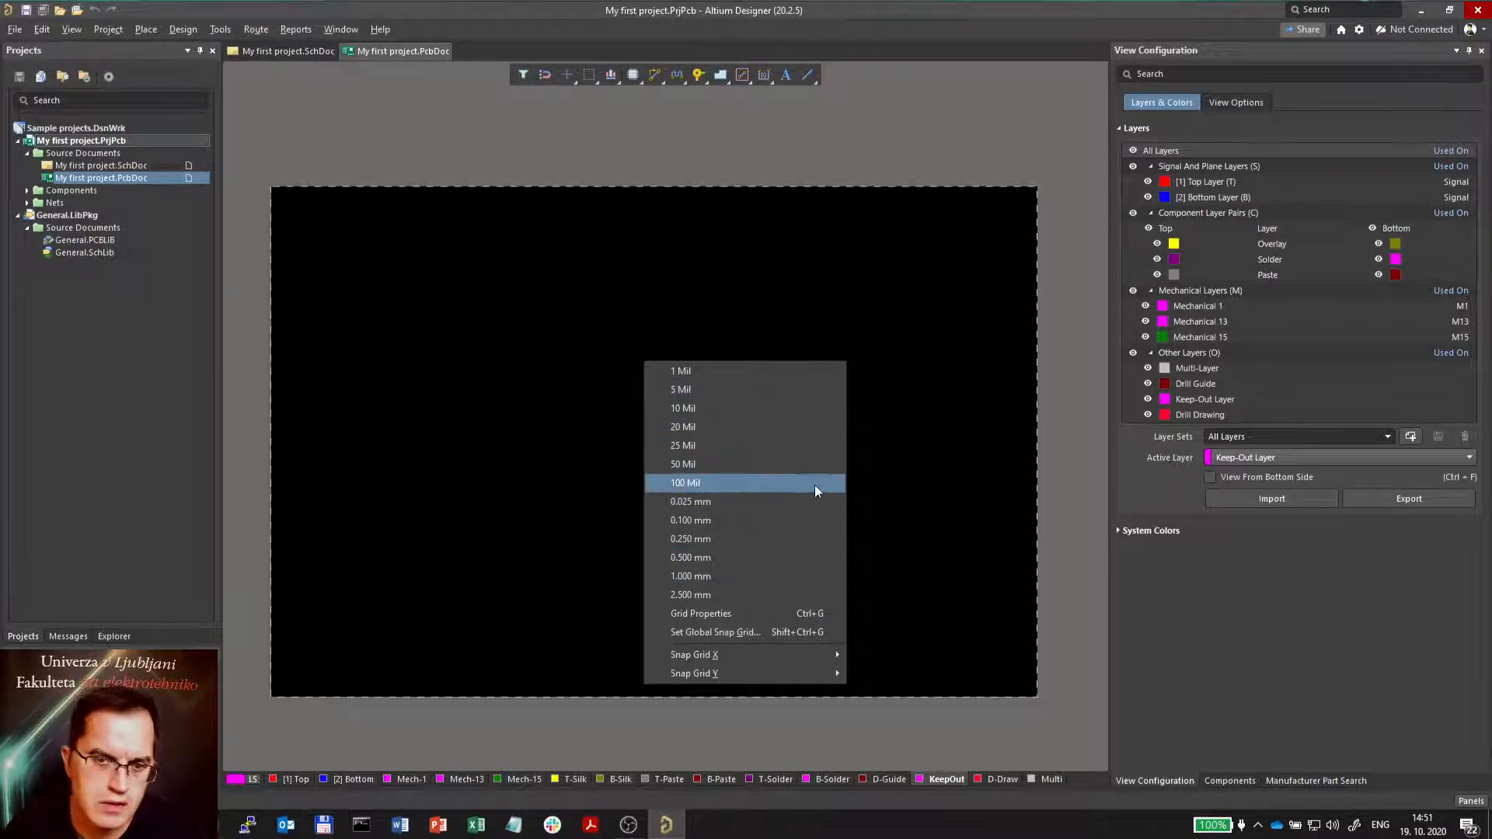
pyautogui.moveTo(767, 520)
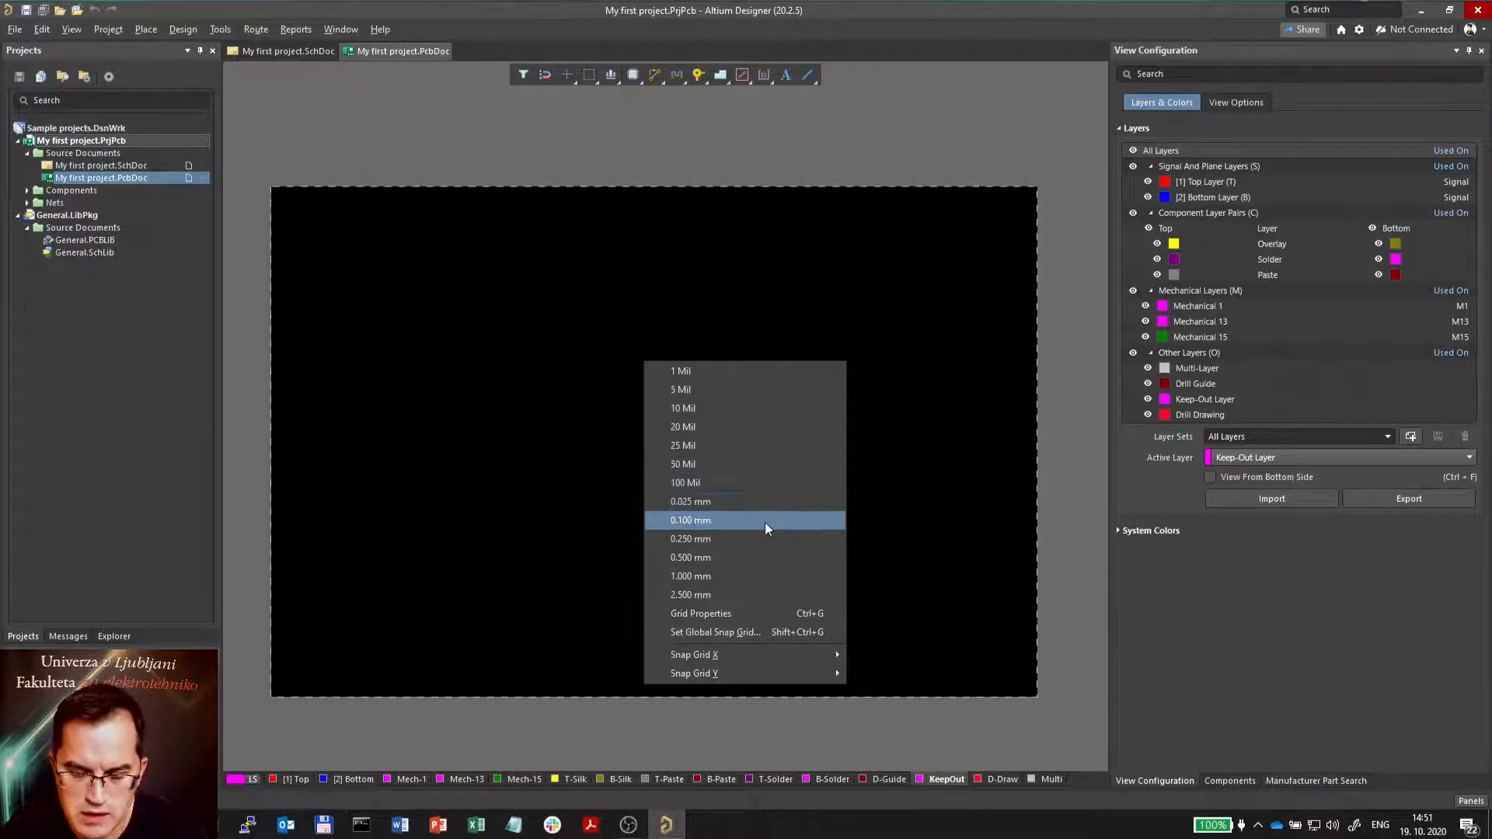
# Step: Set the global snap grid to a custom value of 1 mm
pyautogui.click(715, 632)
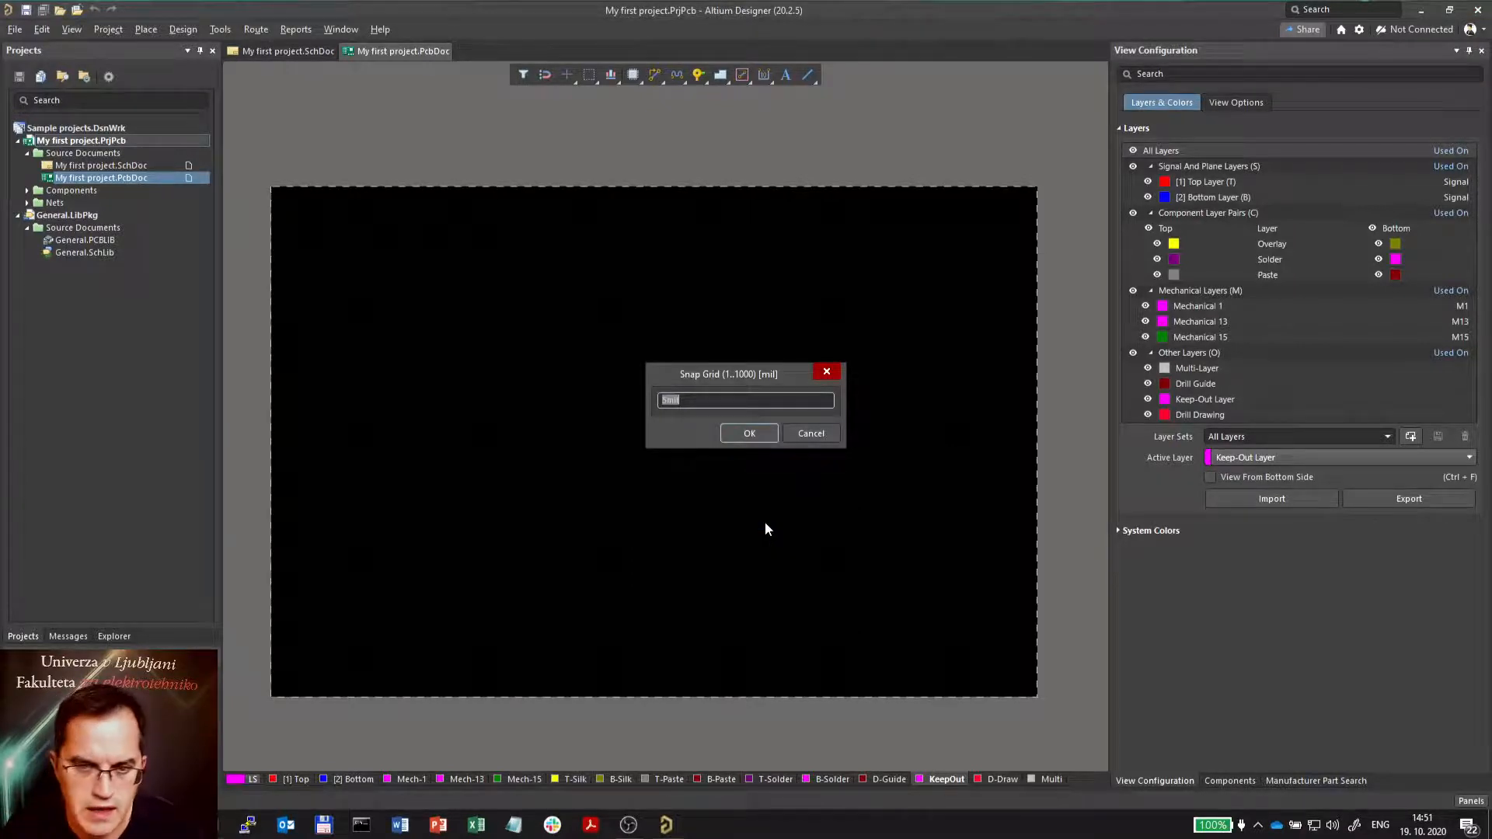
pyautogui.write('1')
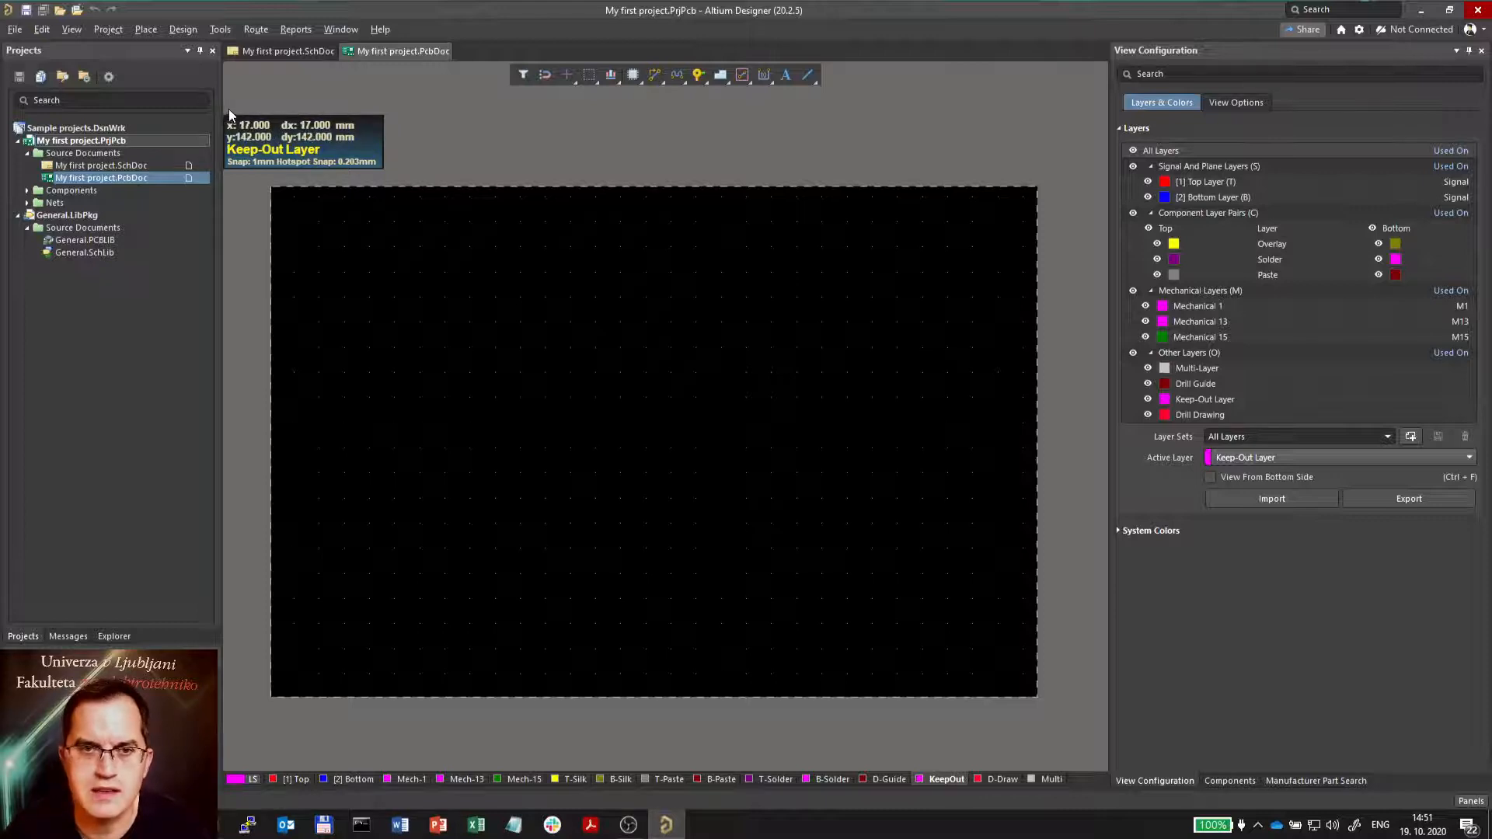
pyautogui.moveTo(243, 125)
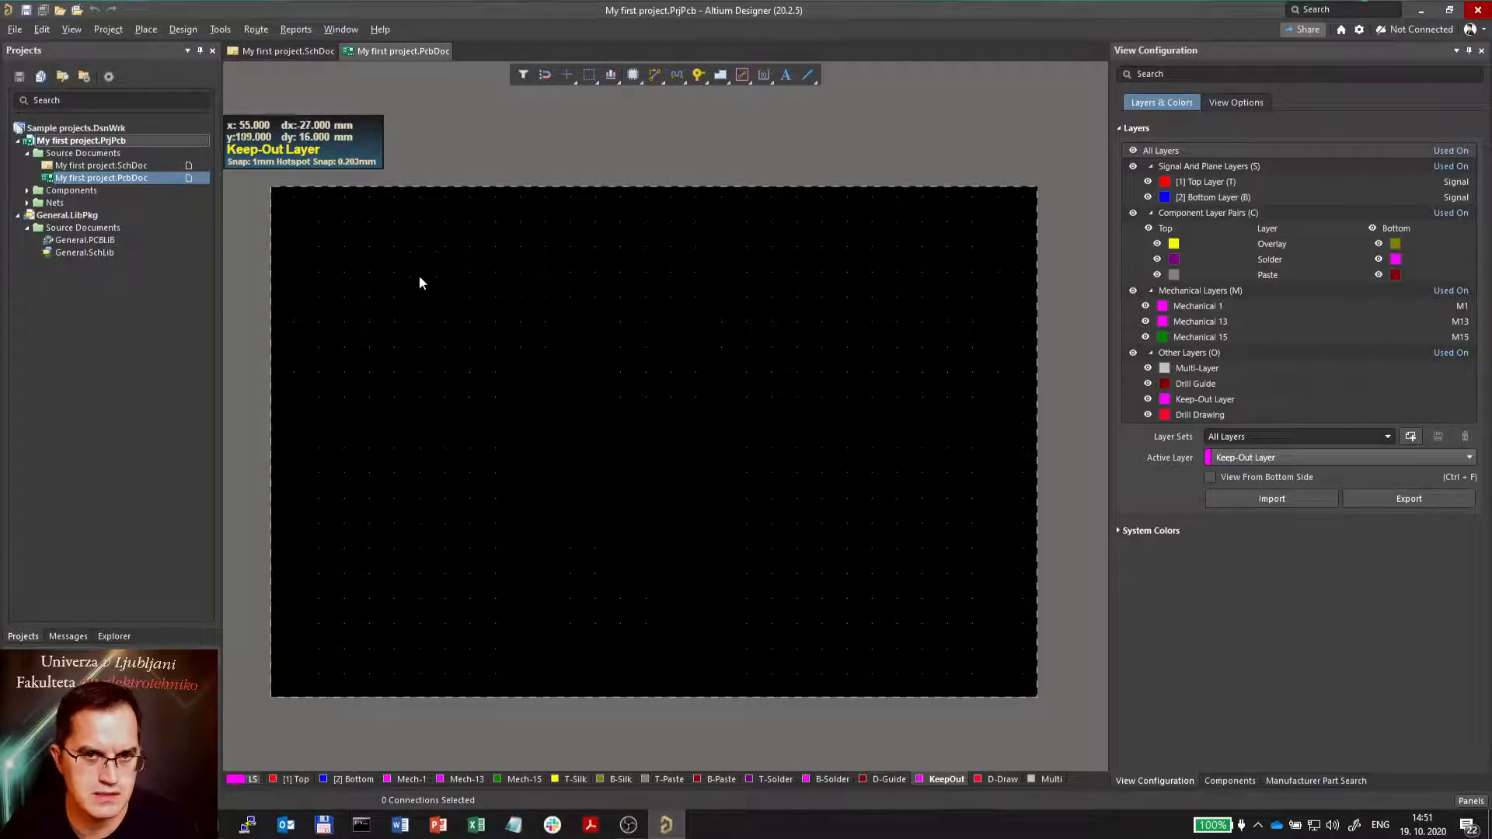
pyautogui.moveTo(410, 257)
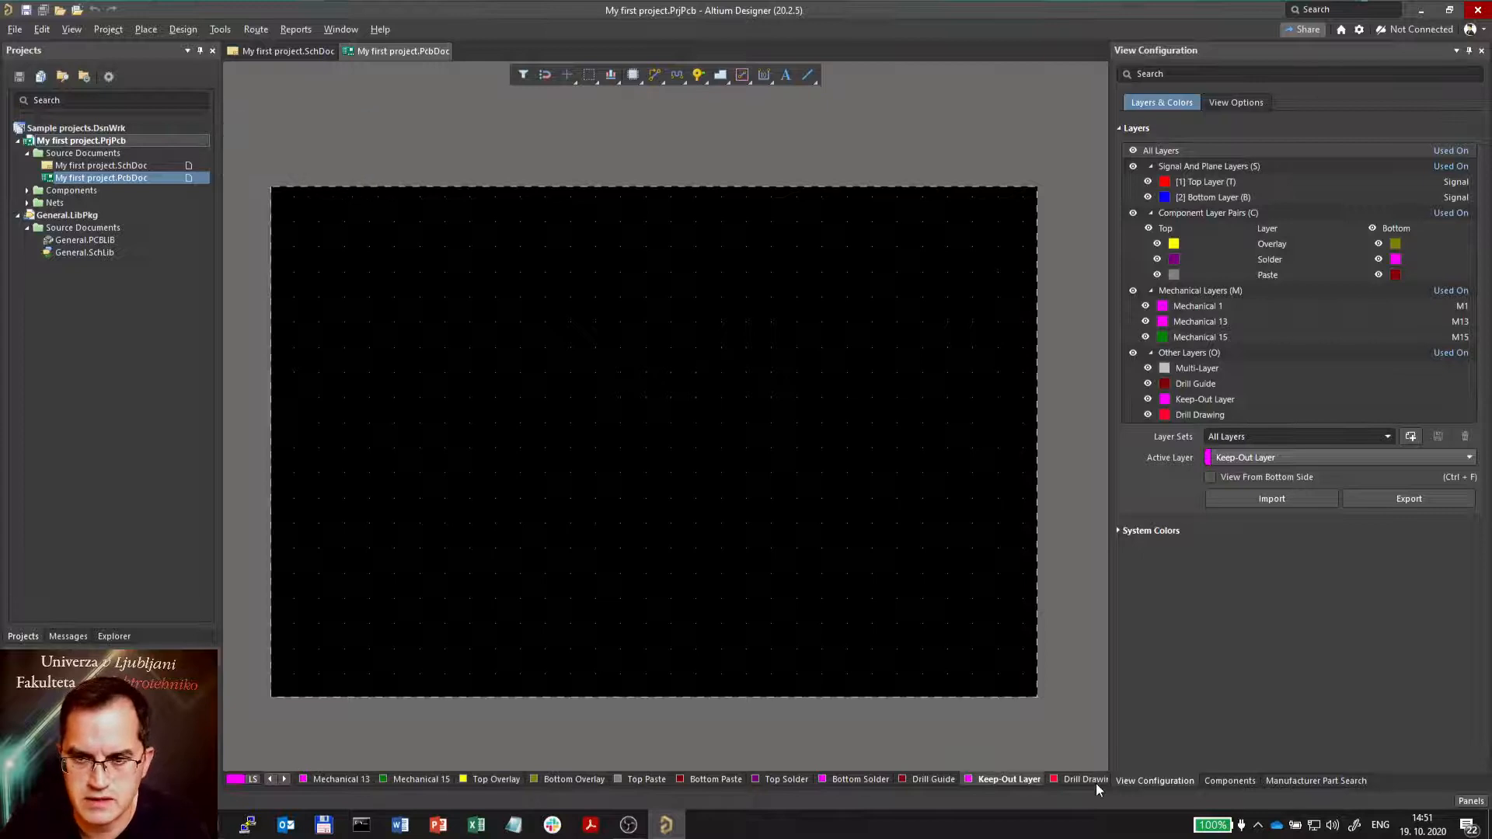
# Step: Activate Mechanical 15 and switch layer tabs to medium layer names
pyautogui.click(341, 778)
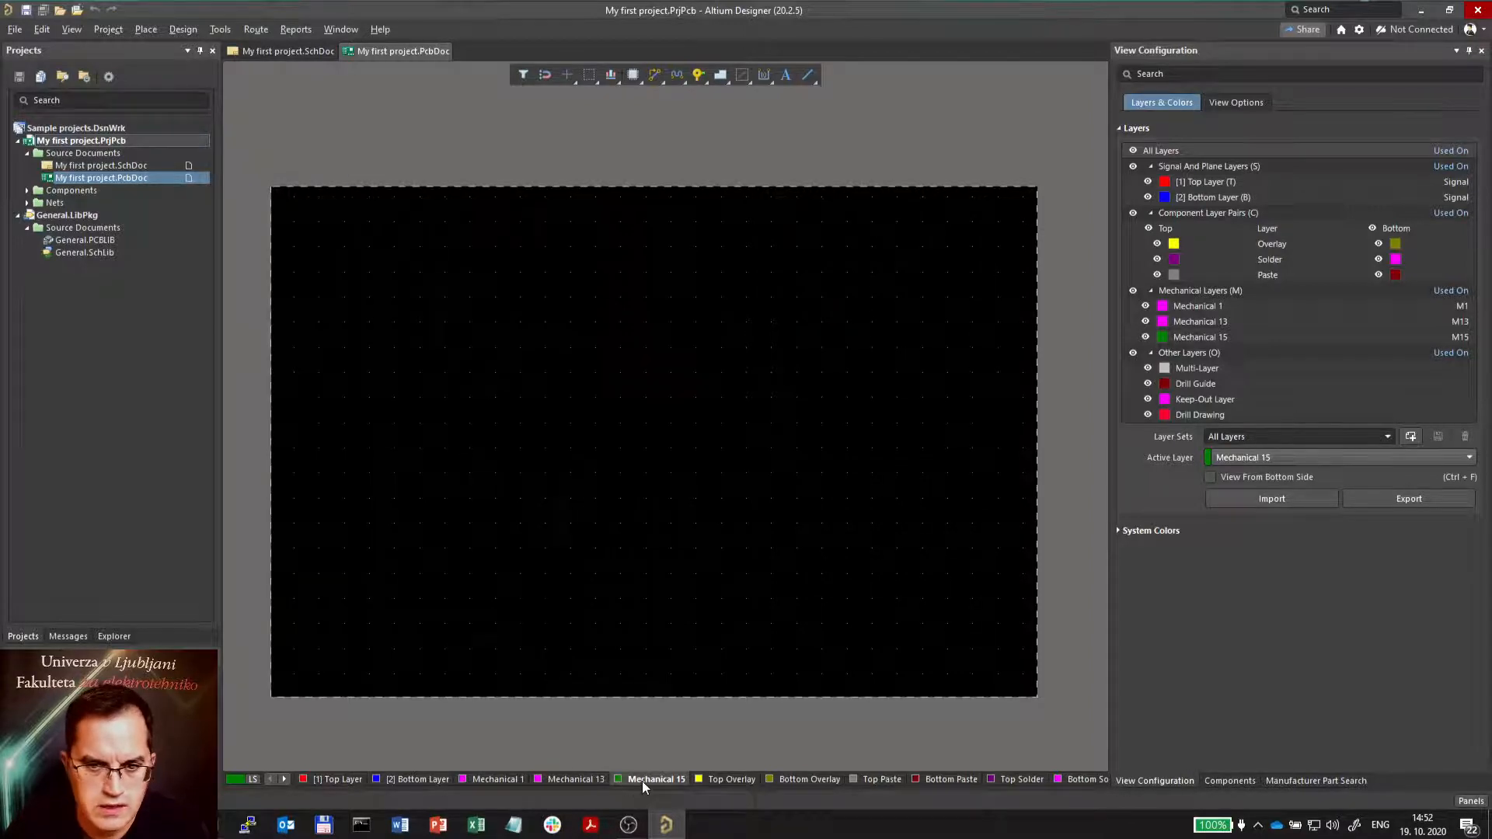
pyautogui.rightClick(654, 780)
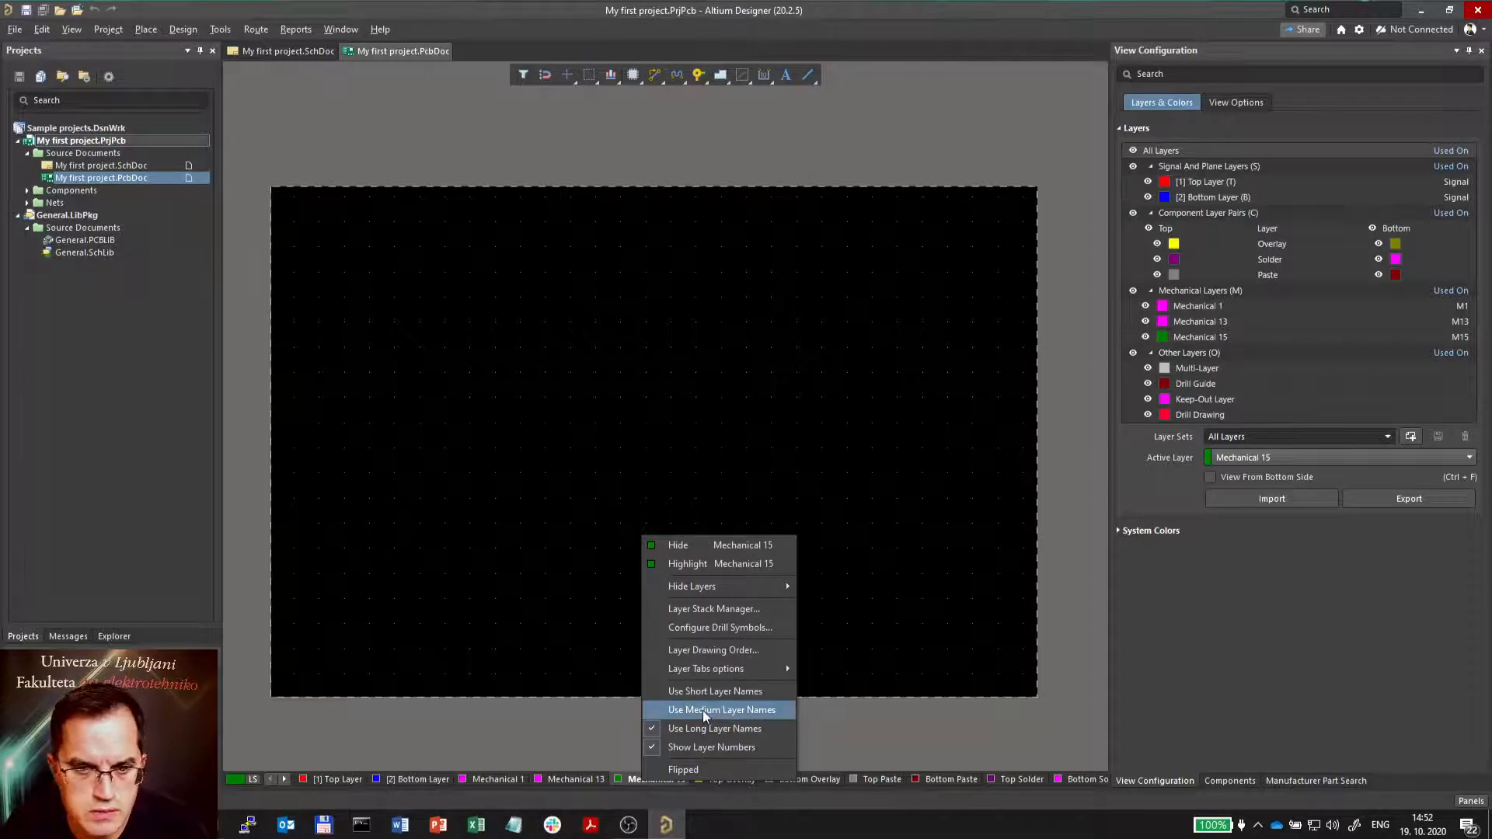
pyautogui.click(720, 710)
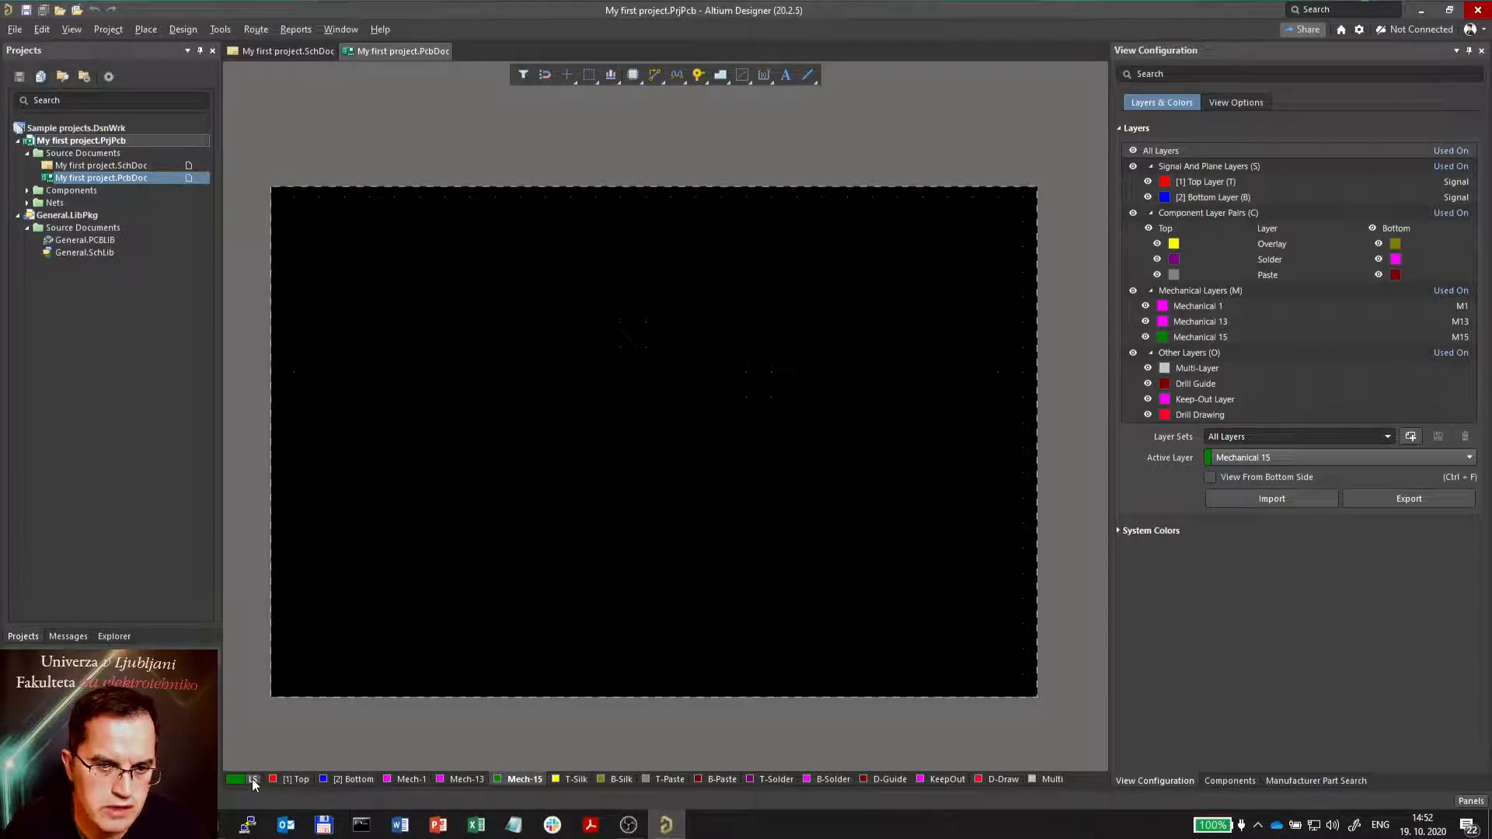
pyautogui.click(252, 779)
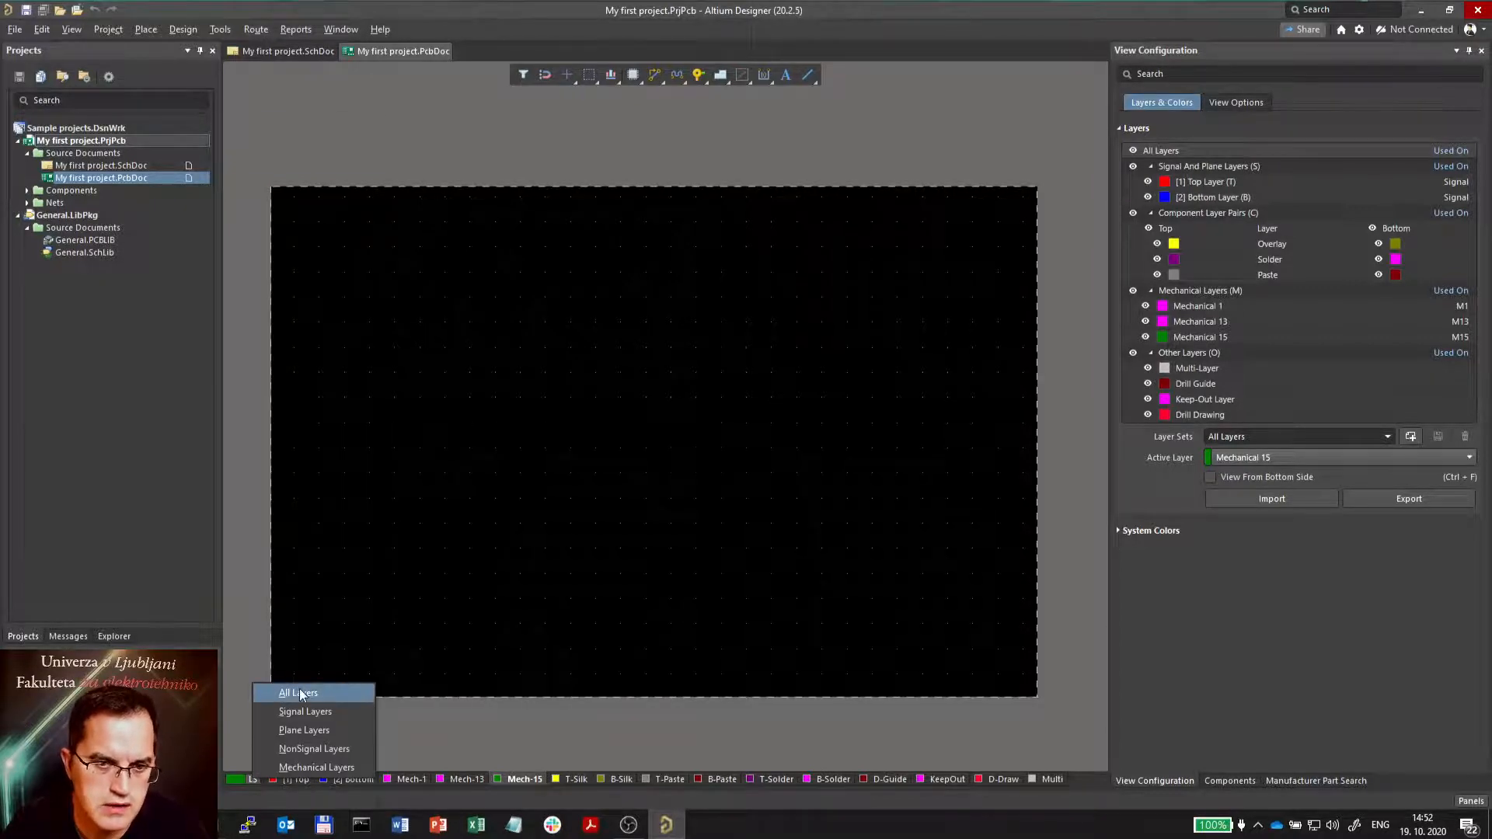
pyautogui.click(297, 692)
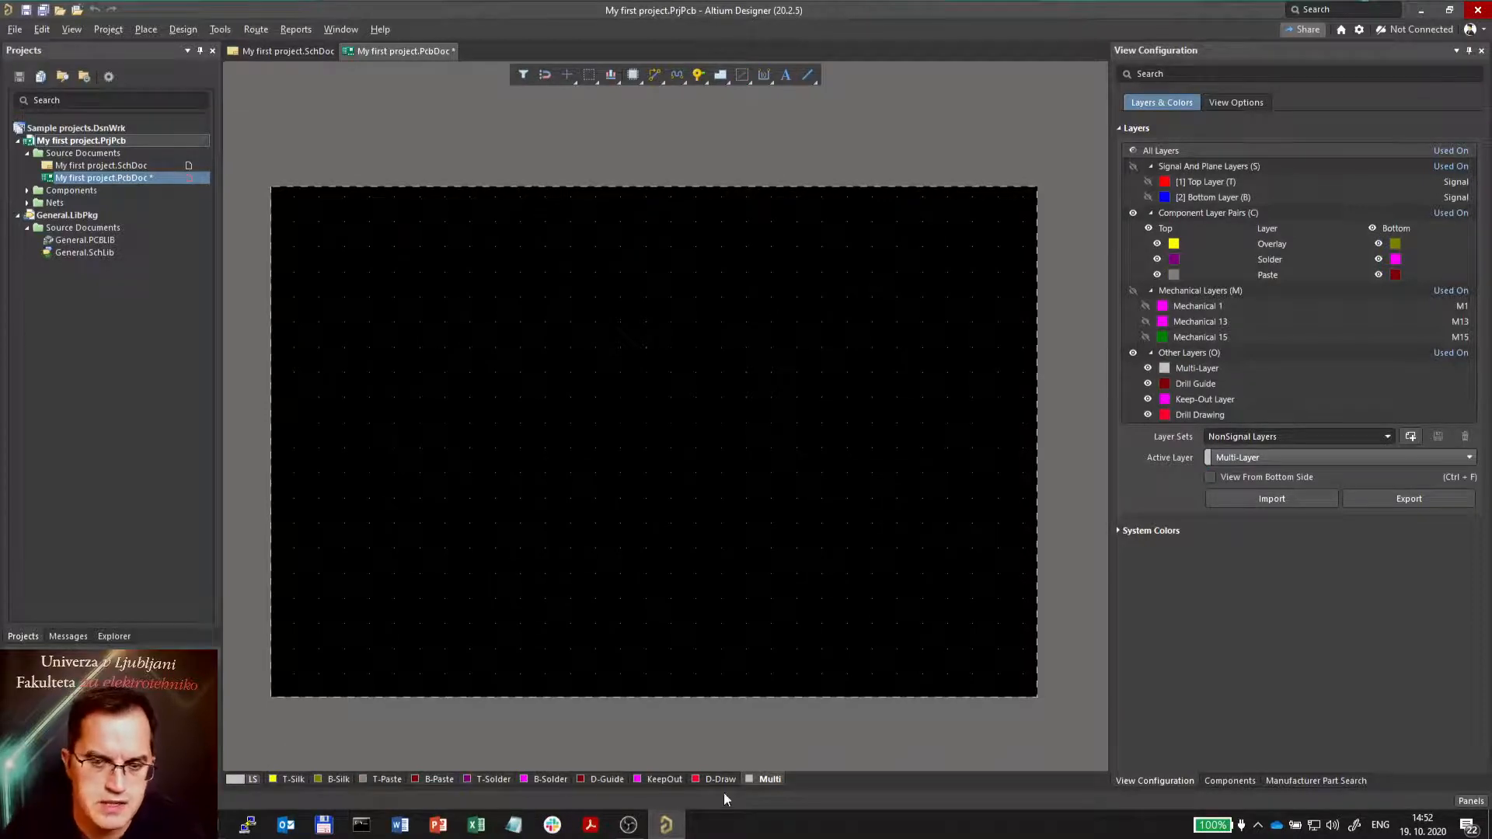
pyautogui.click(251, 779)
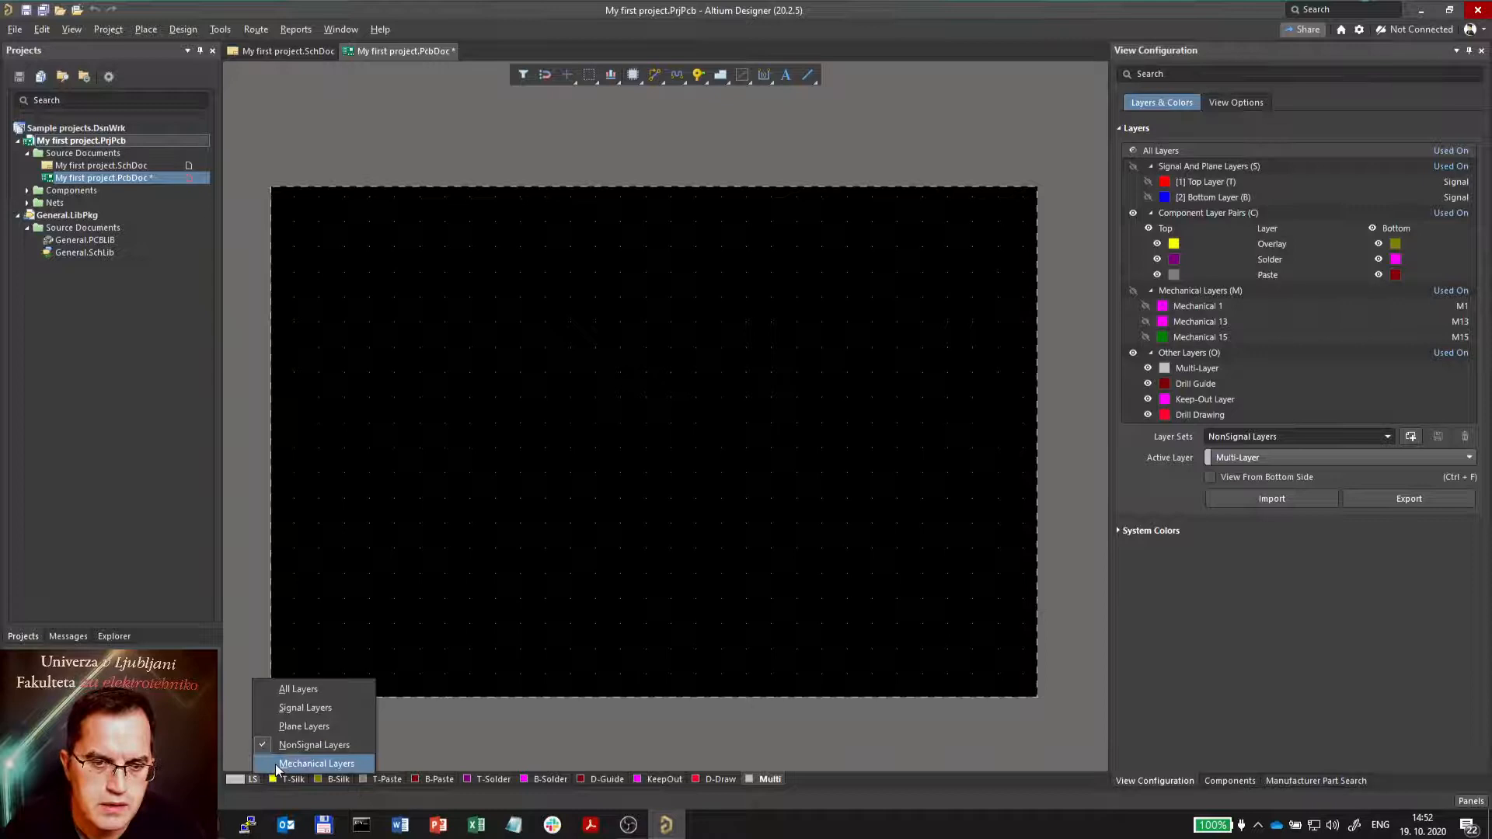
pyautogui.click(317, 763)
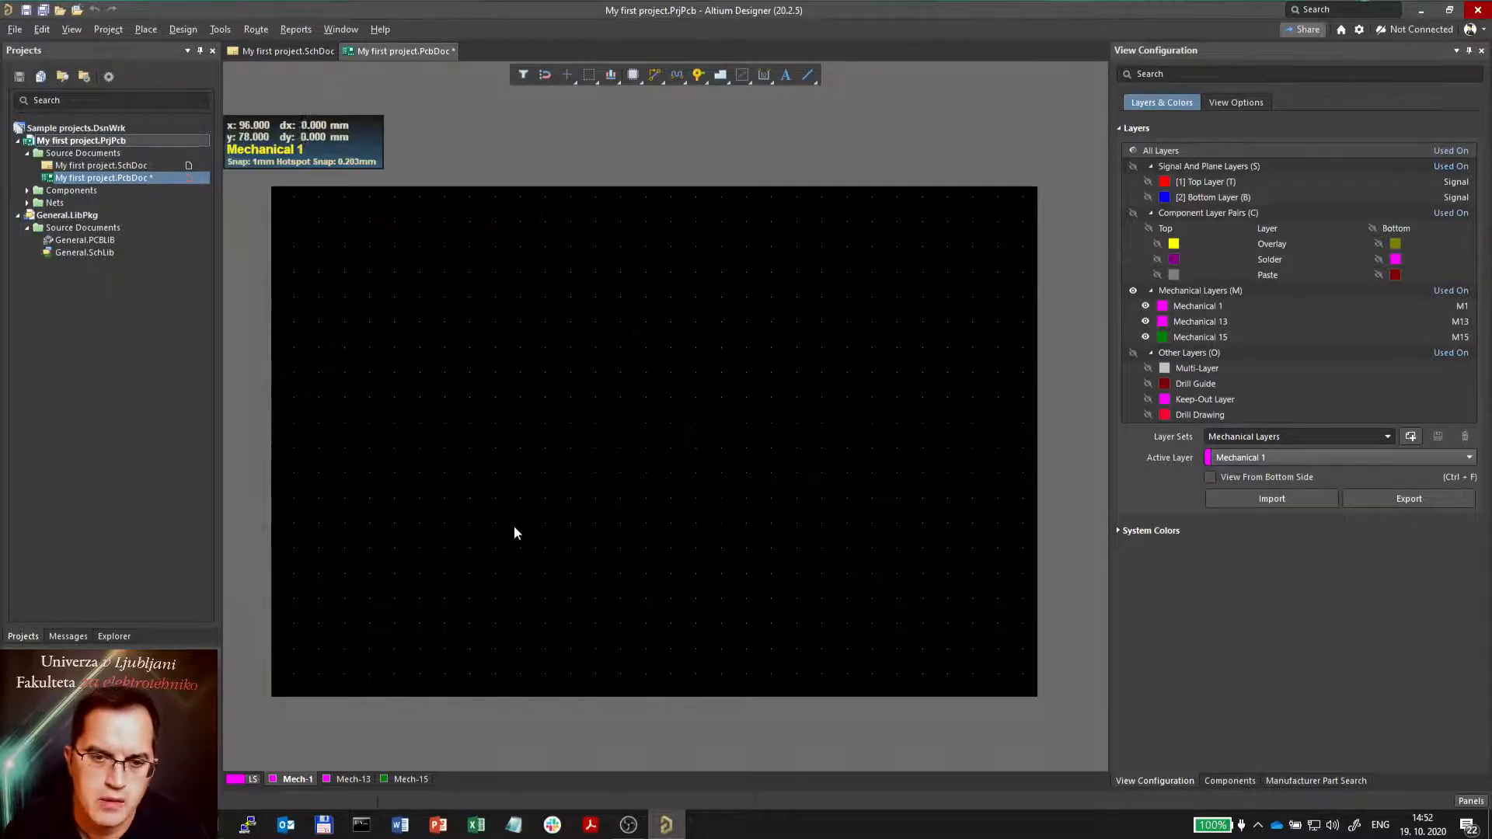
pyautogui.moveTo(567, 455)
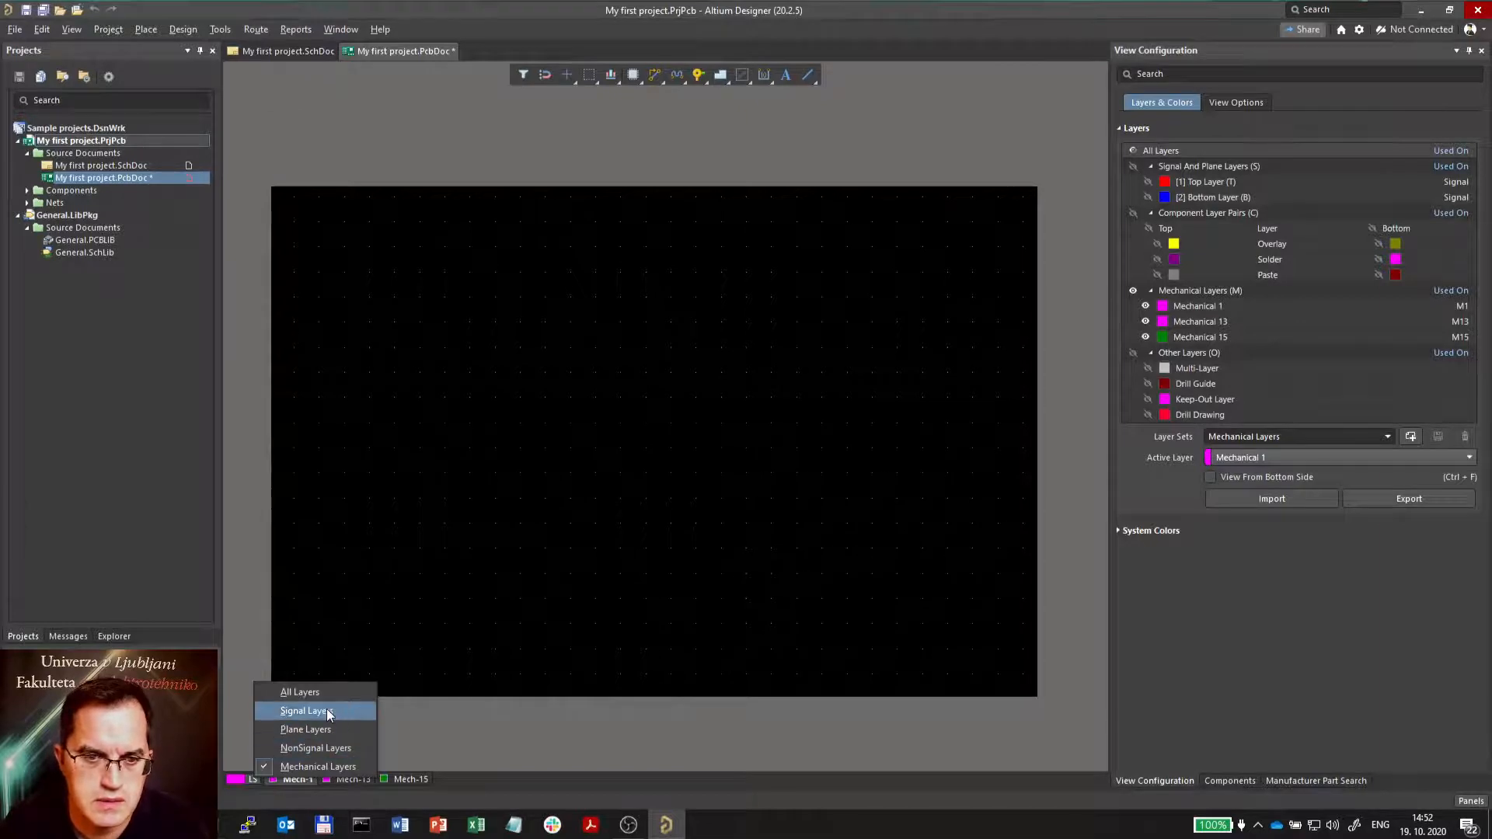
pyautogui.moveTo(316, 747)
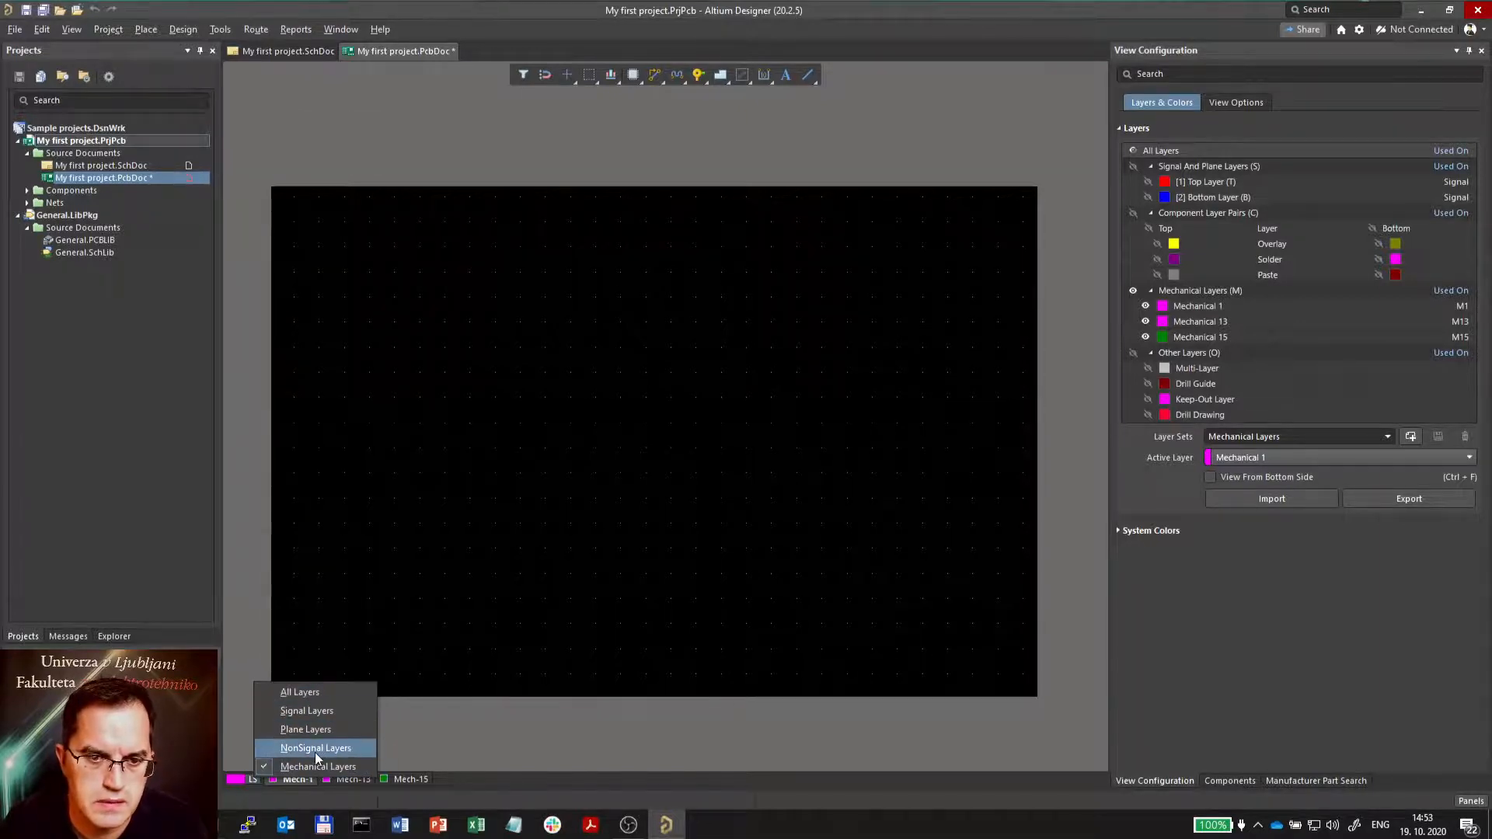
pyautogui.click(315, 748)
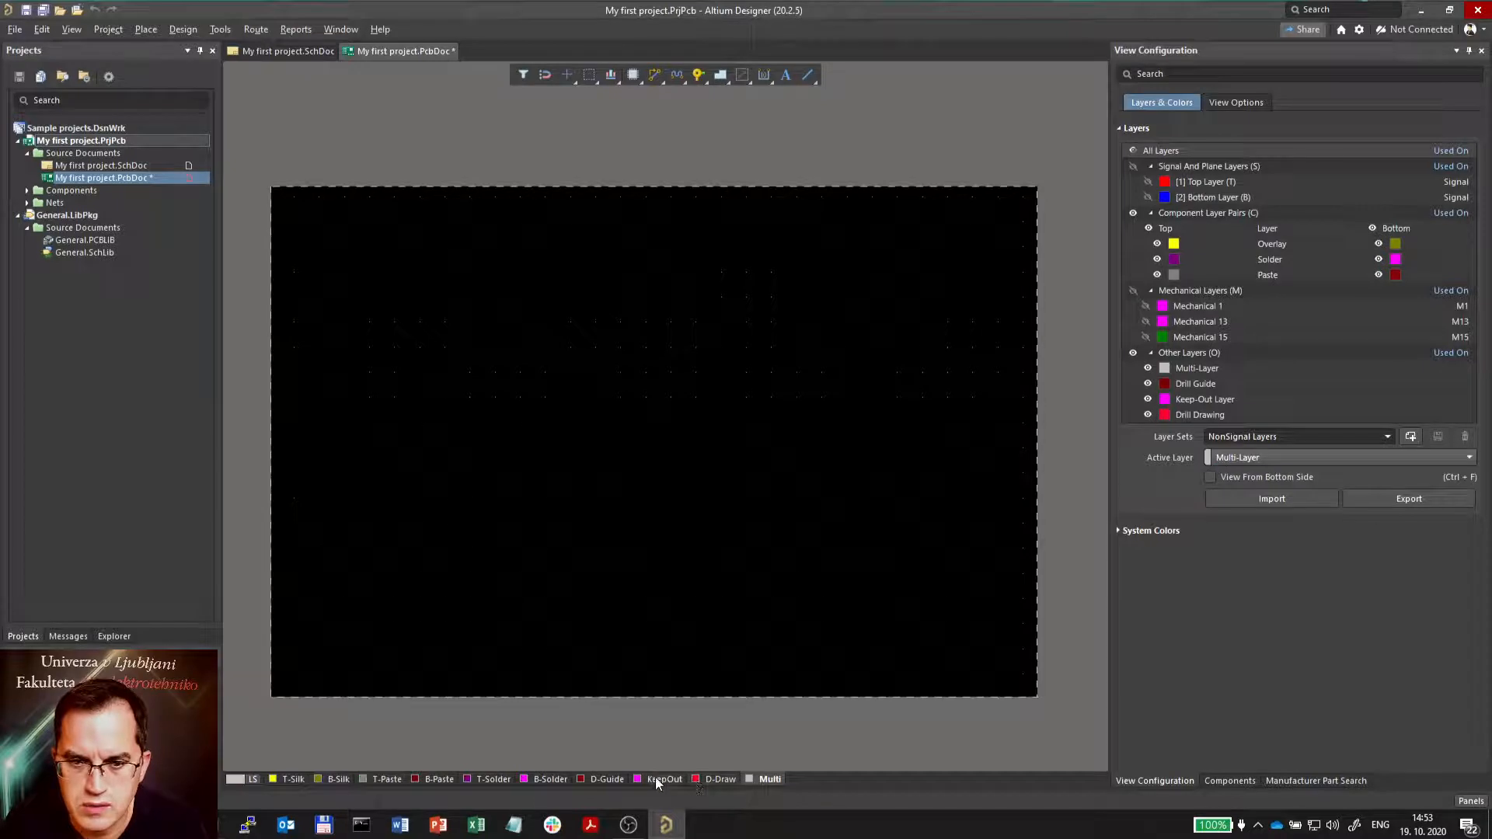
pyautogui.click(664, 778)
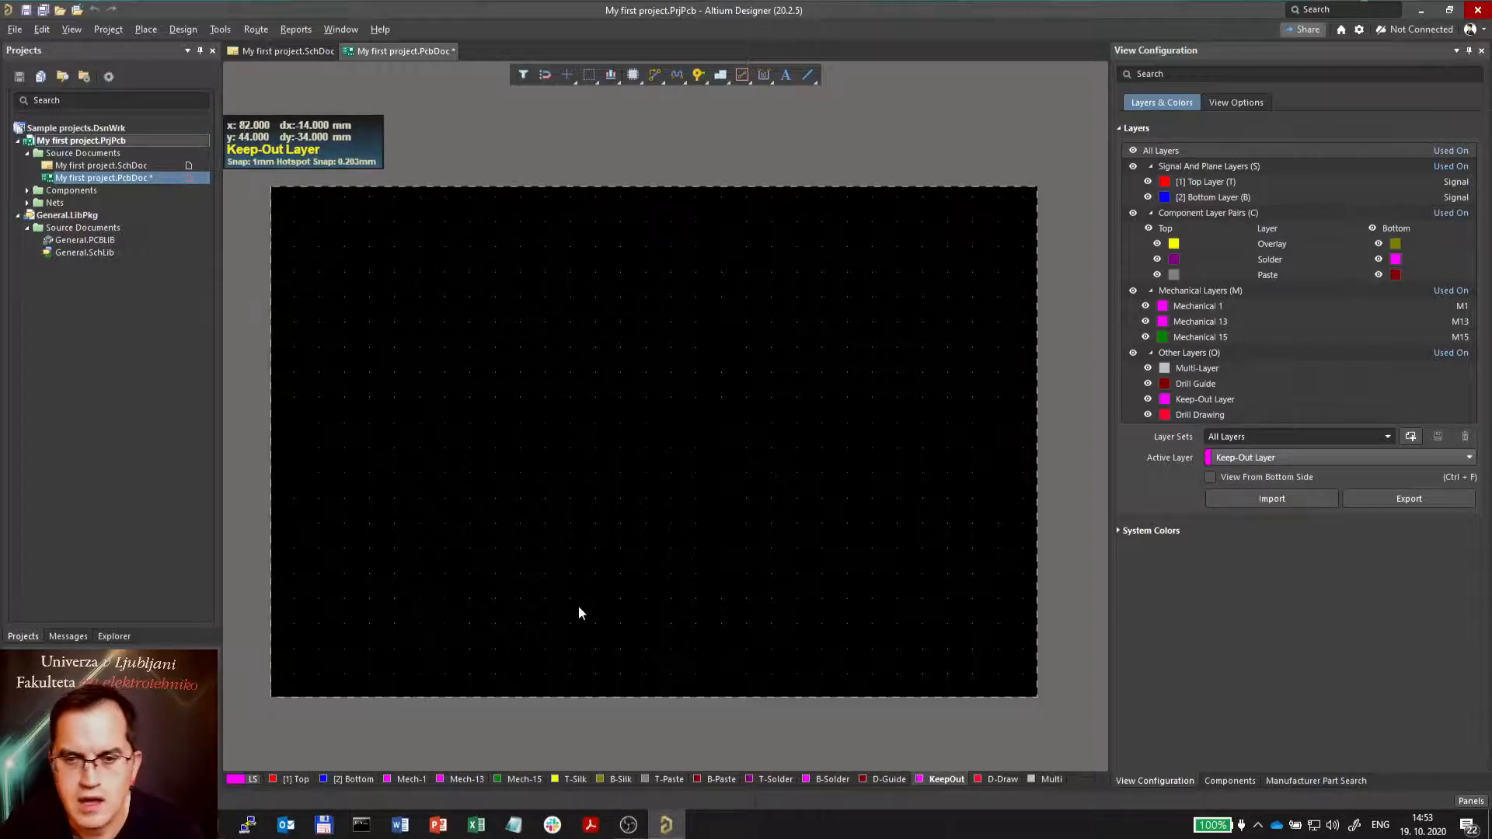
pyautogui.moveTo(484, 237)
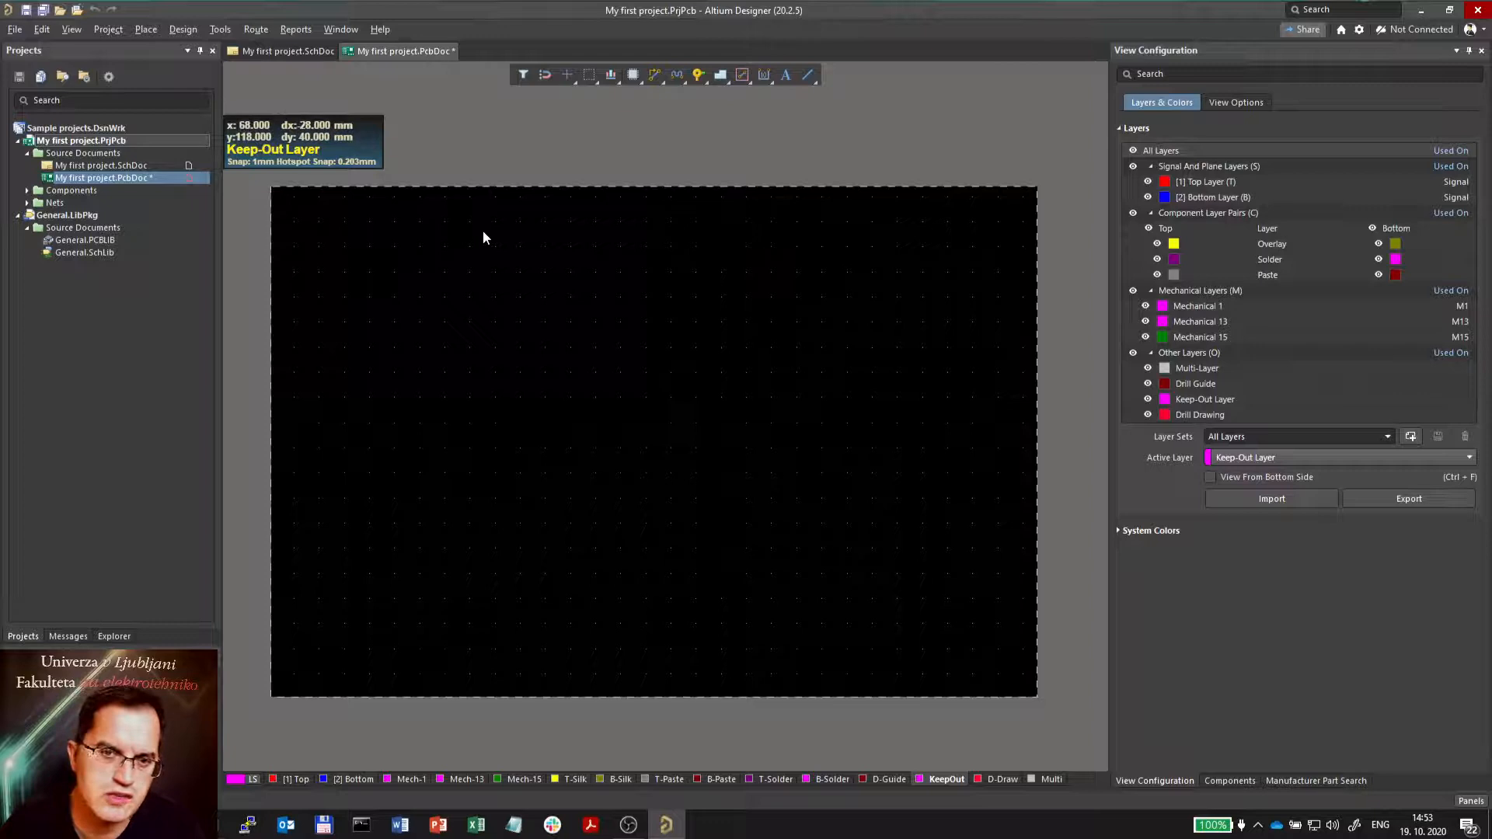
pyautogui.moveTo(436, 403)
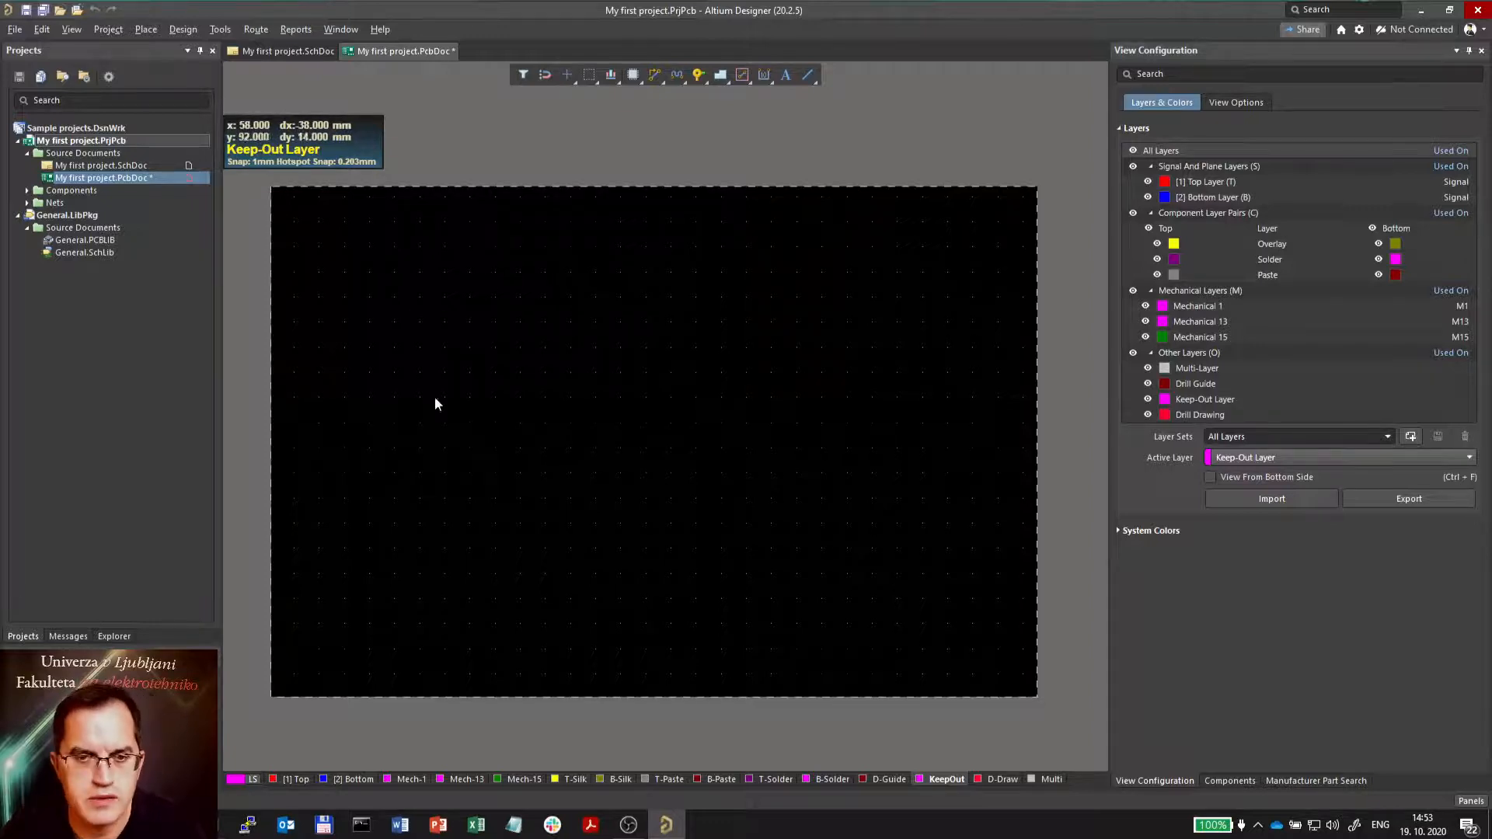
pyautogui.moveTo(700, 463)
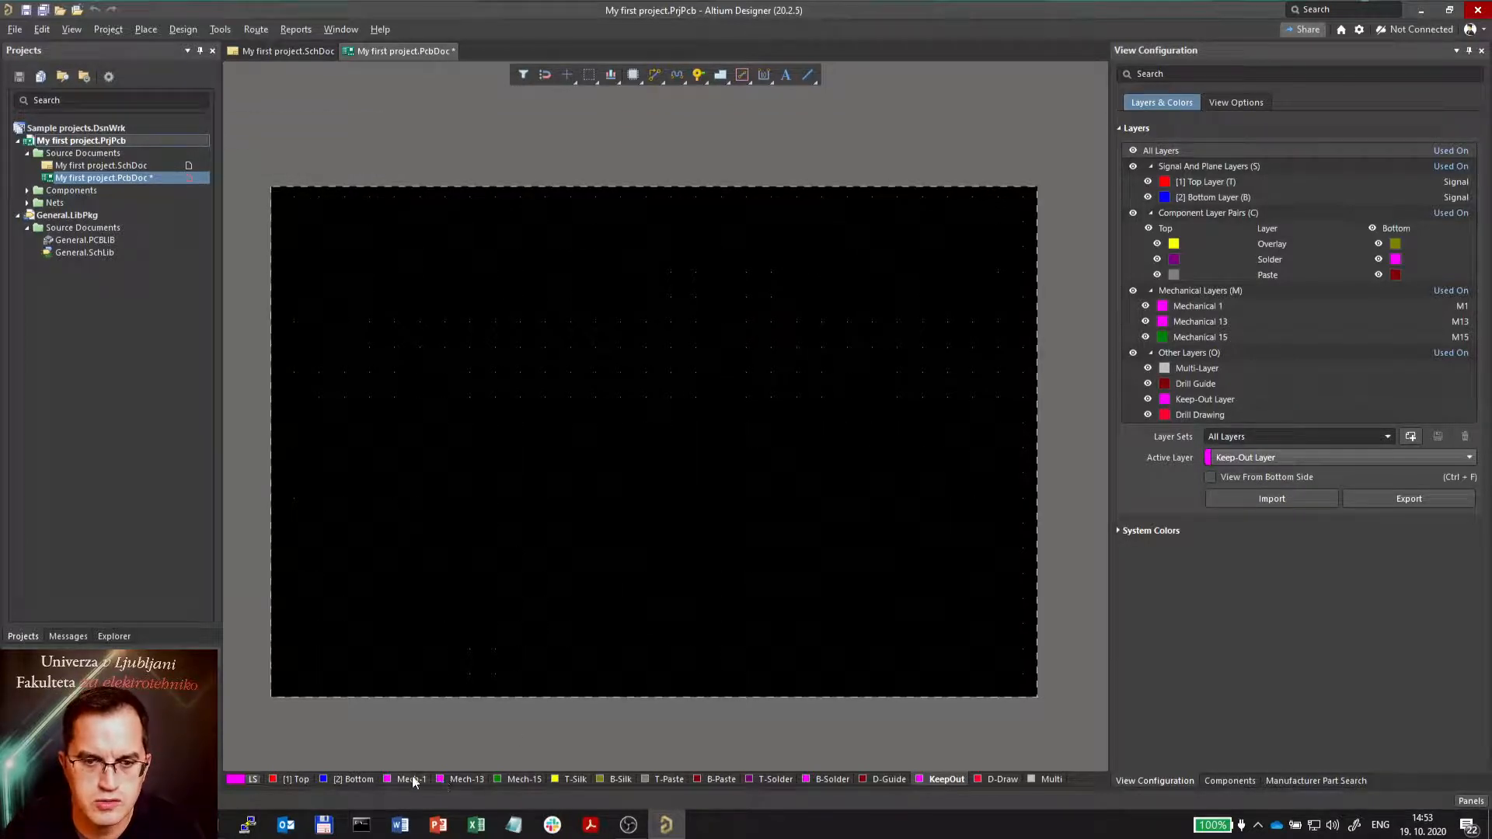
# Step: Draw a closed 30 × 20 mm rectangle with lines on Mechanical 1
pyautogui.click(407, 779)
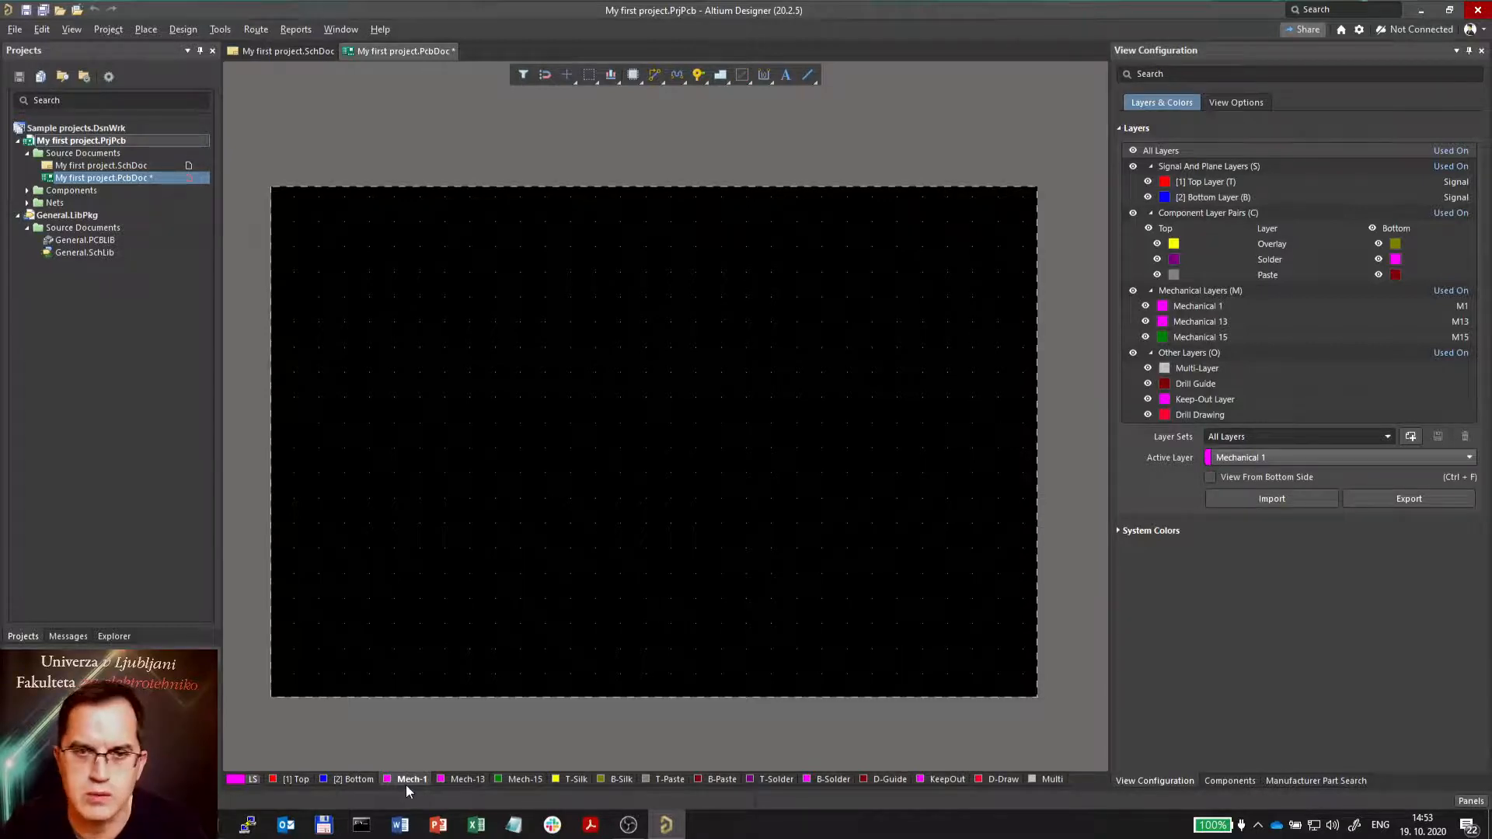
pyautogui.moveTo(807, 74)
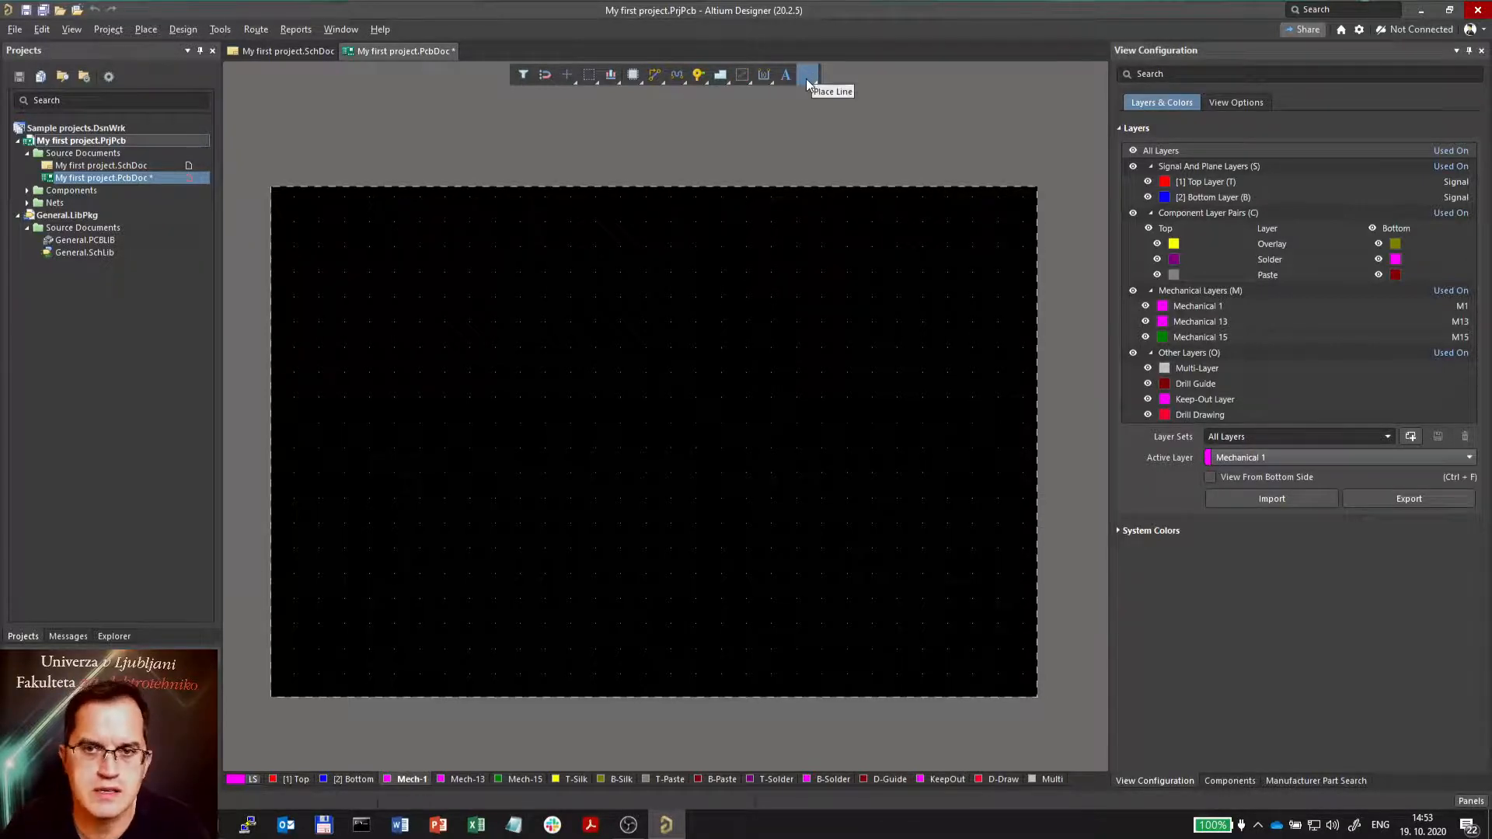
pyautogui.click(807, 75)
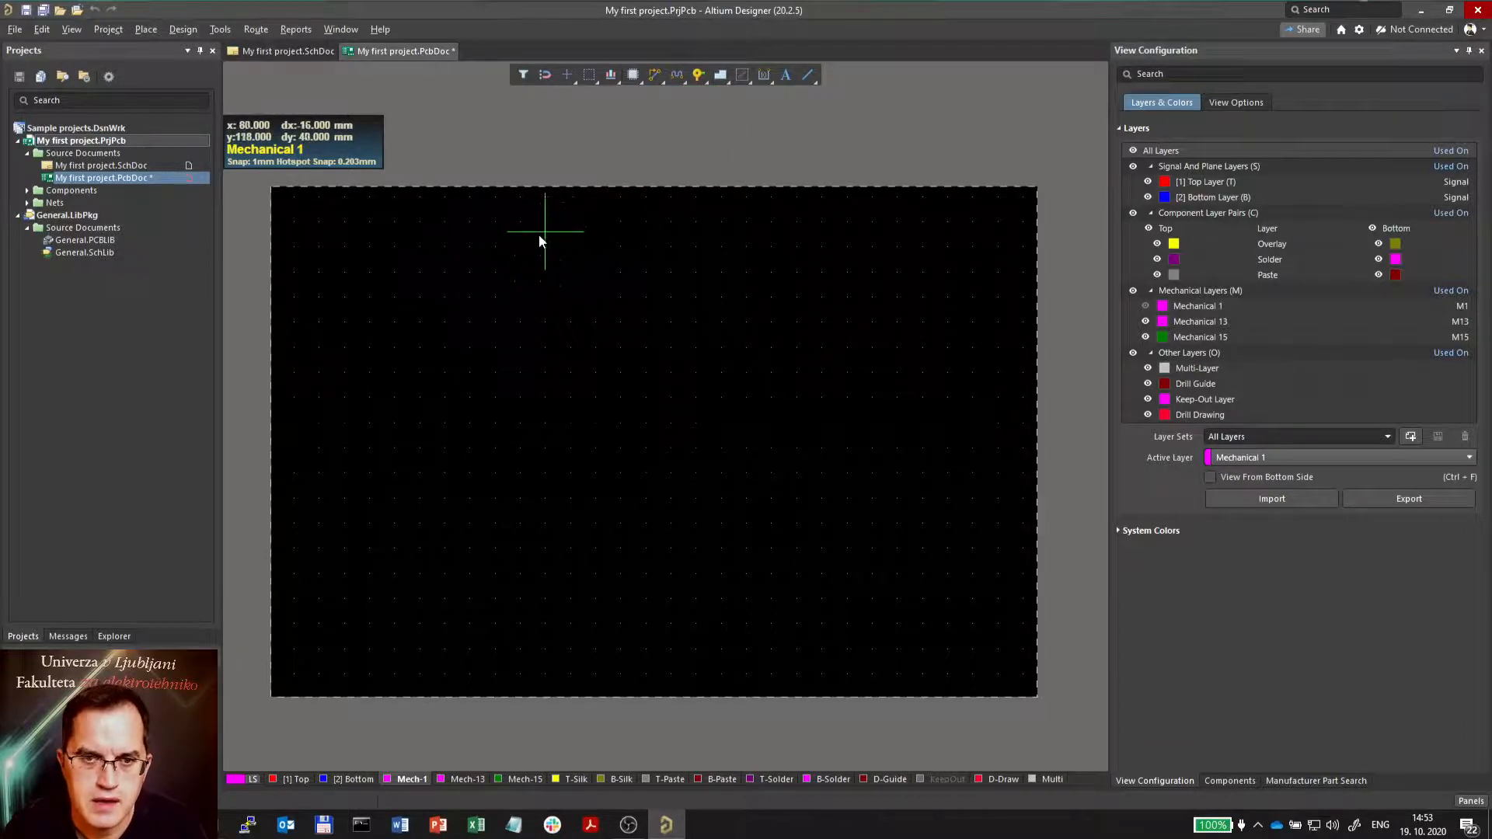
pyautogui.moveTo(465, 297)
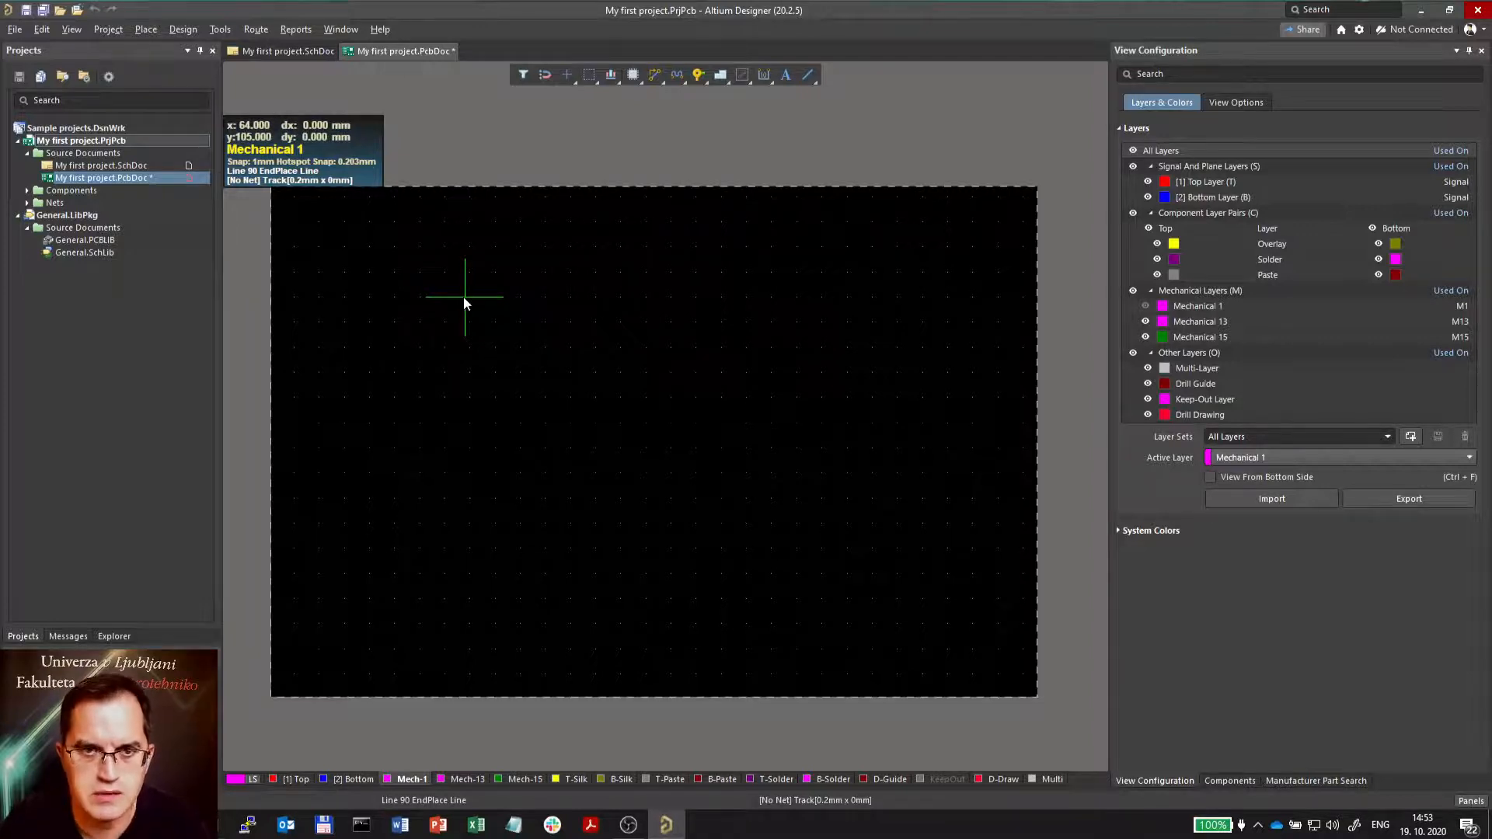
pyautogui.click(616, 296)
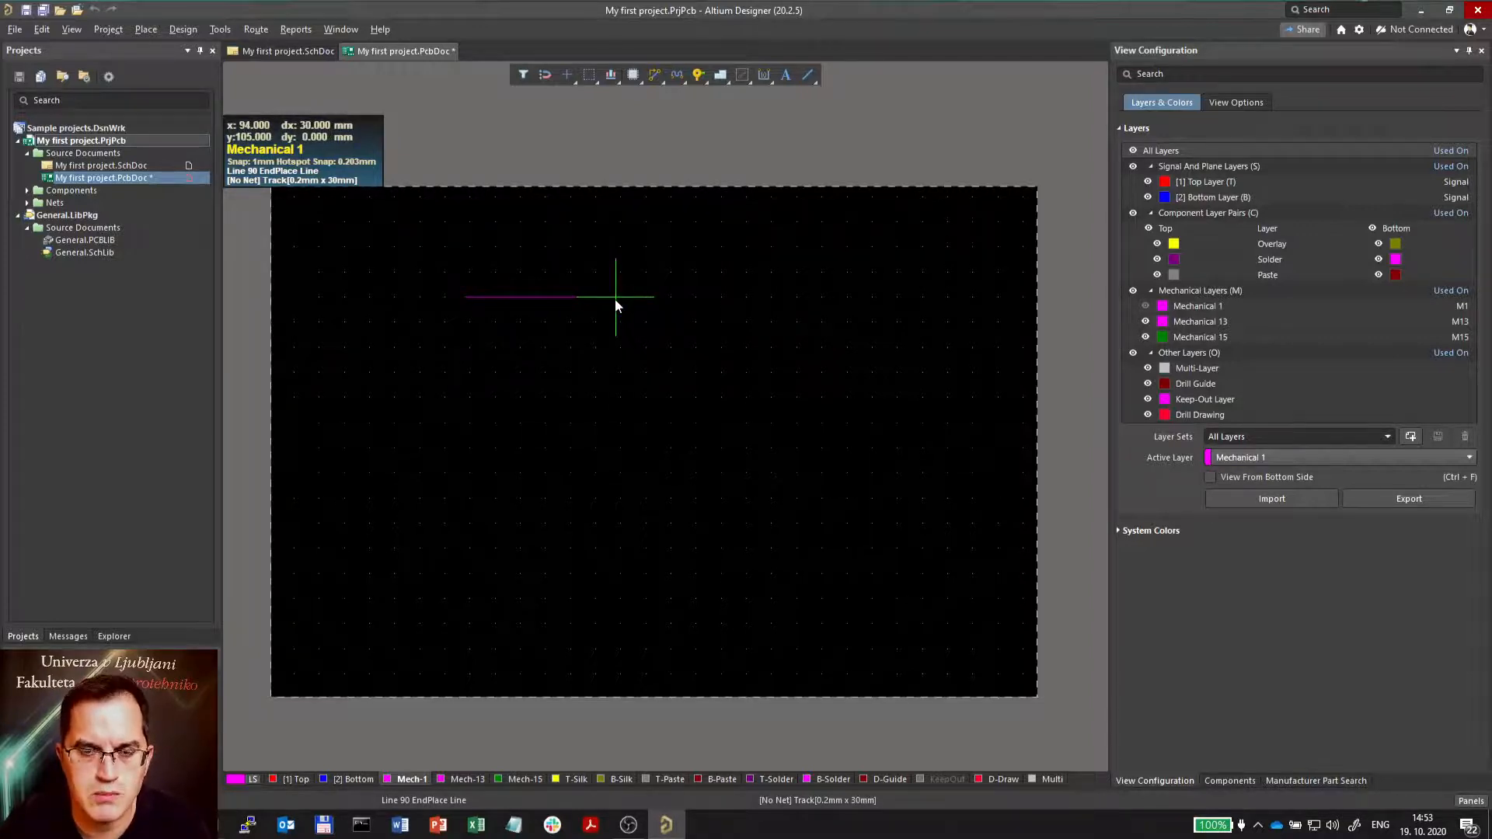
pyautogui.moveTo(617, 333)
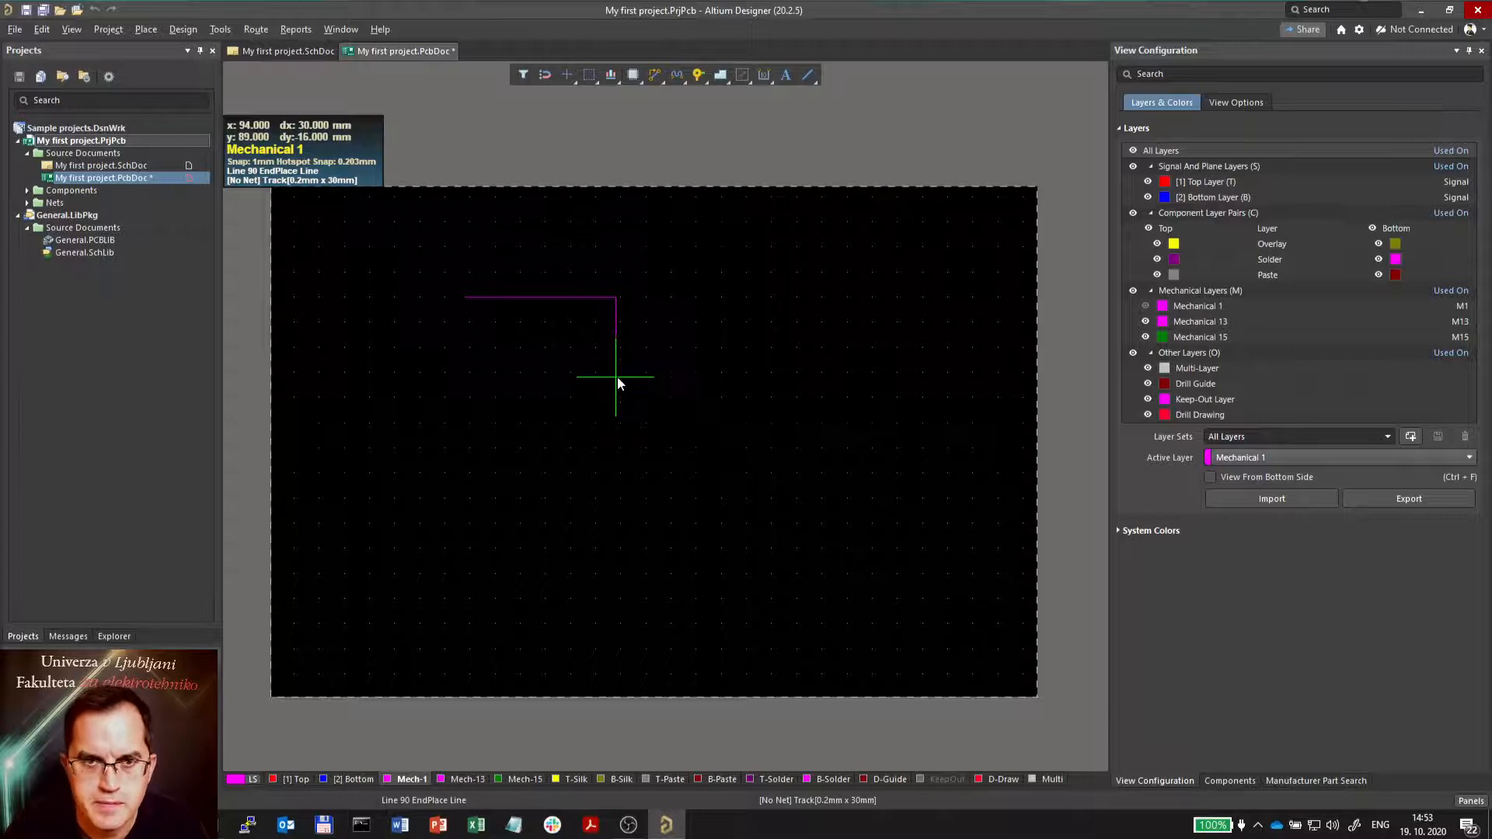
pyautogui.moveTo(622, 400)
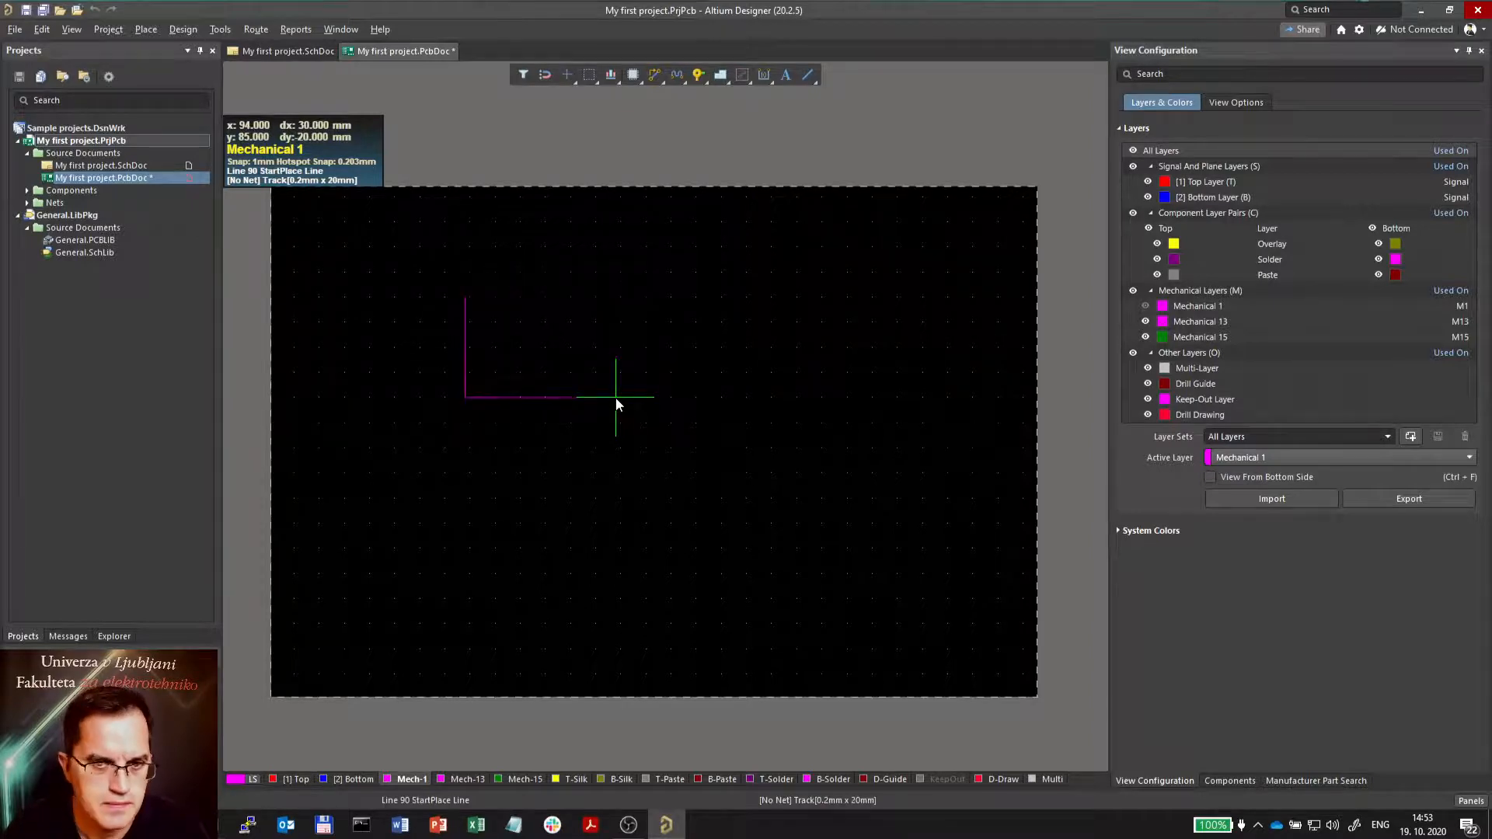
pyautogui.click(615, 395)
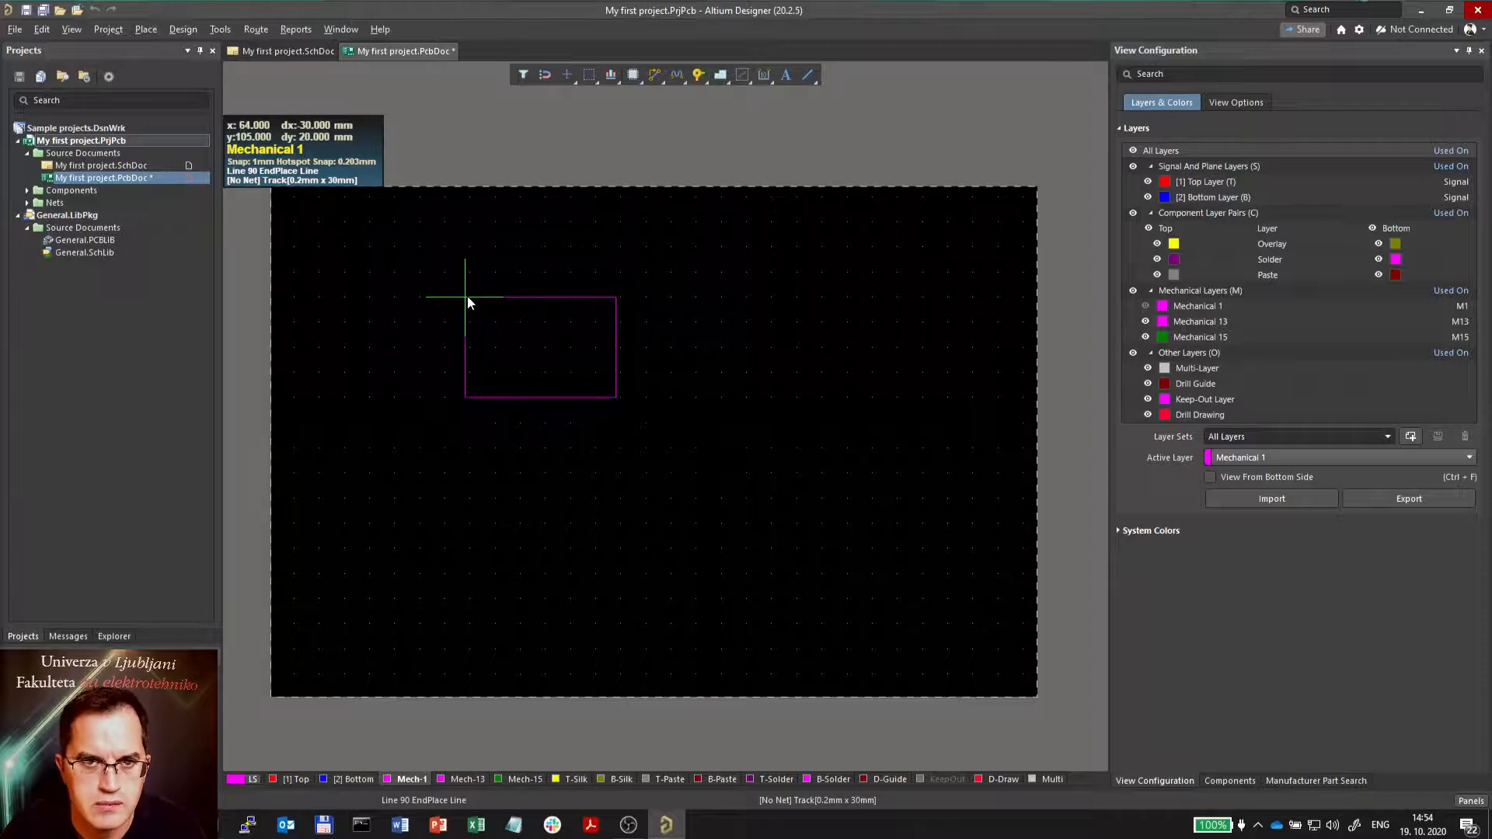
pyautogui.click(465, 297)
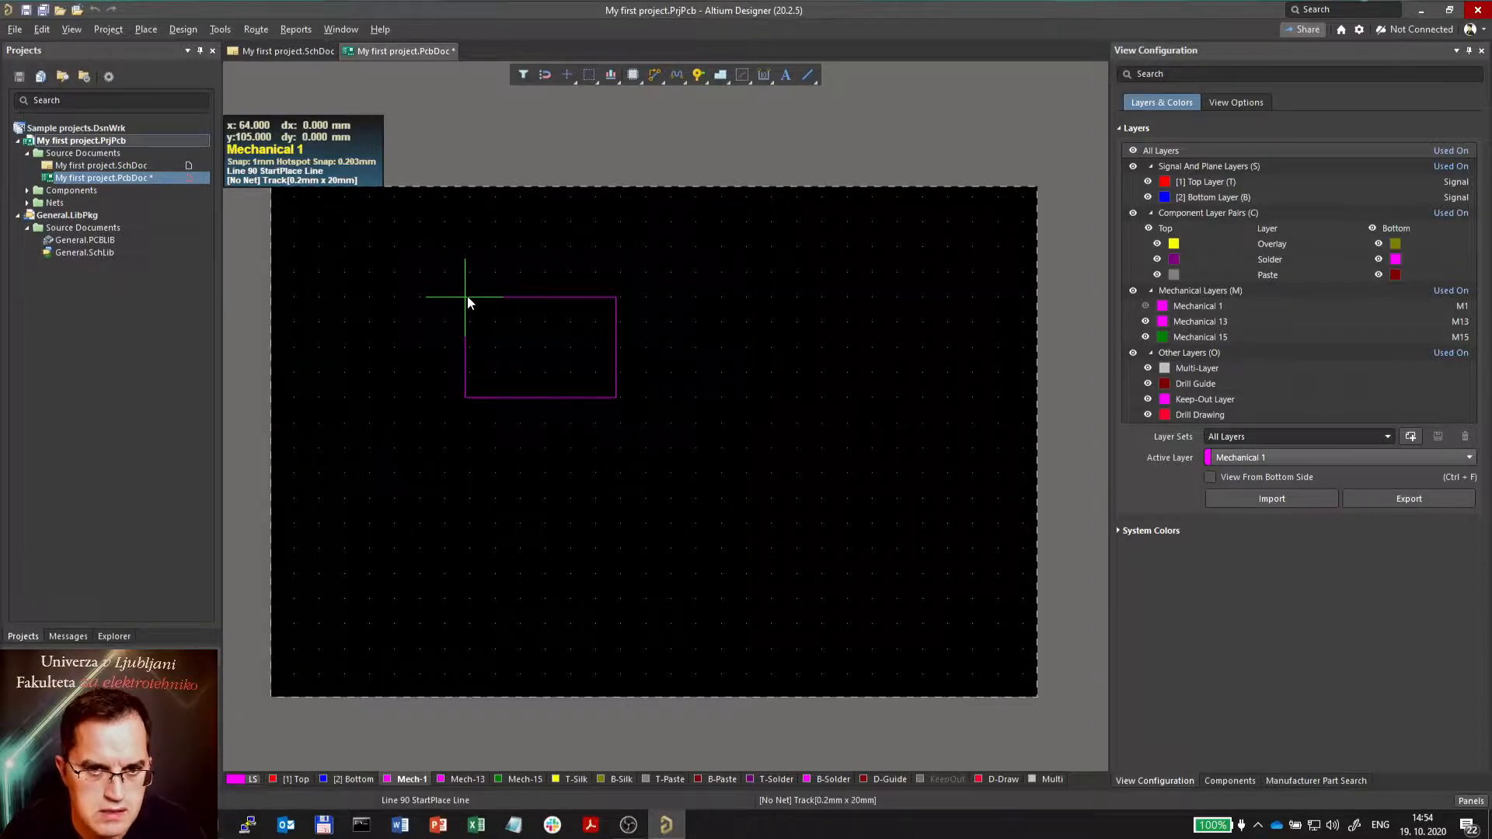
pyautogui.click(465, 296)
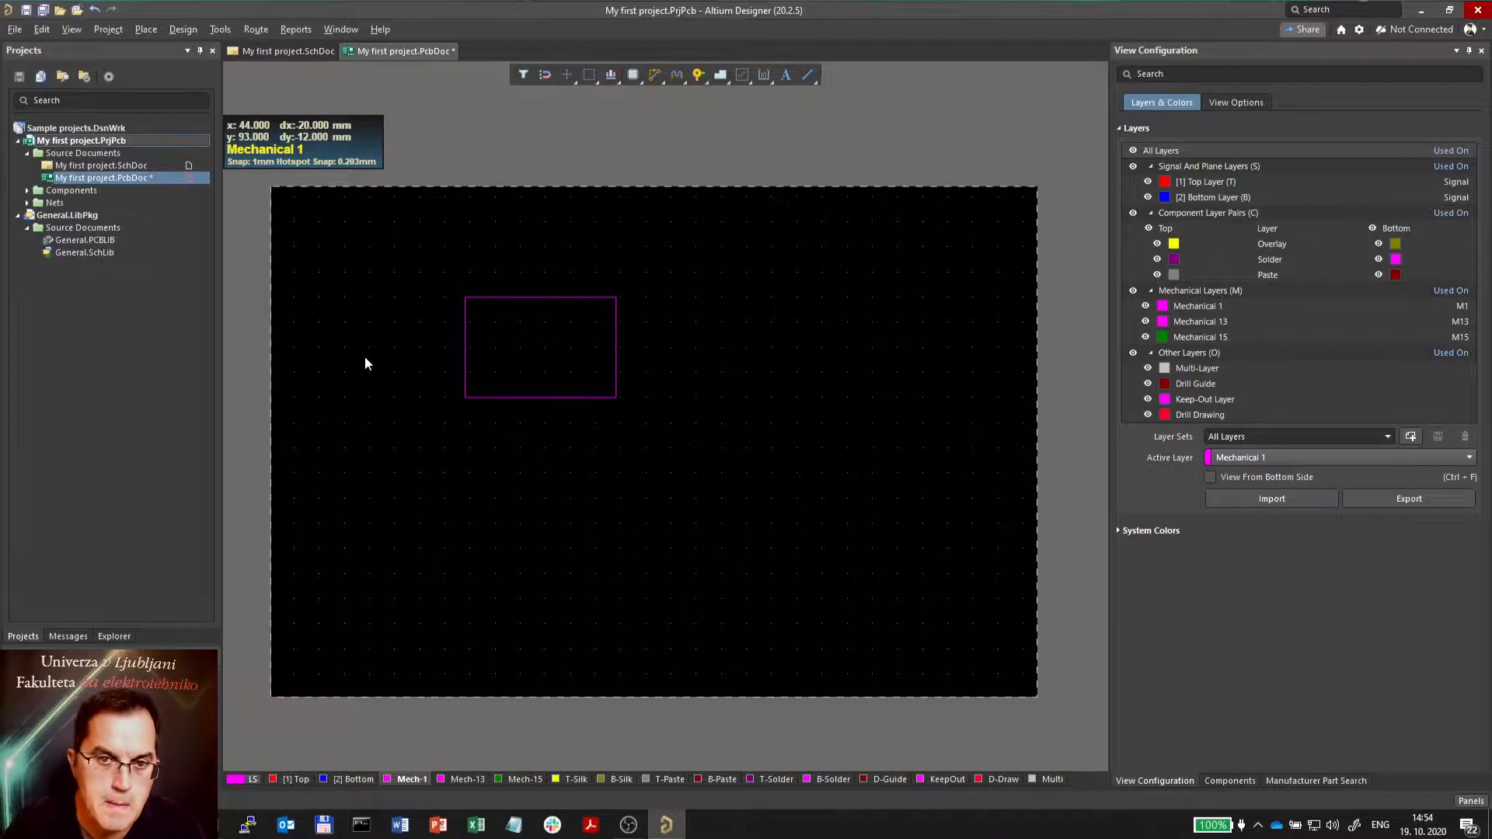
pyautogui.moveTo(618, 295)
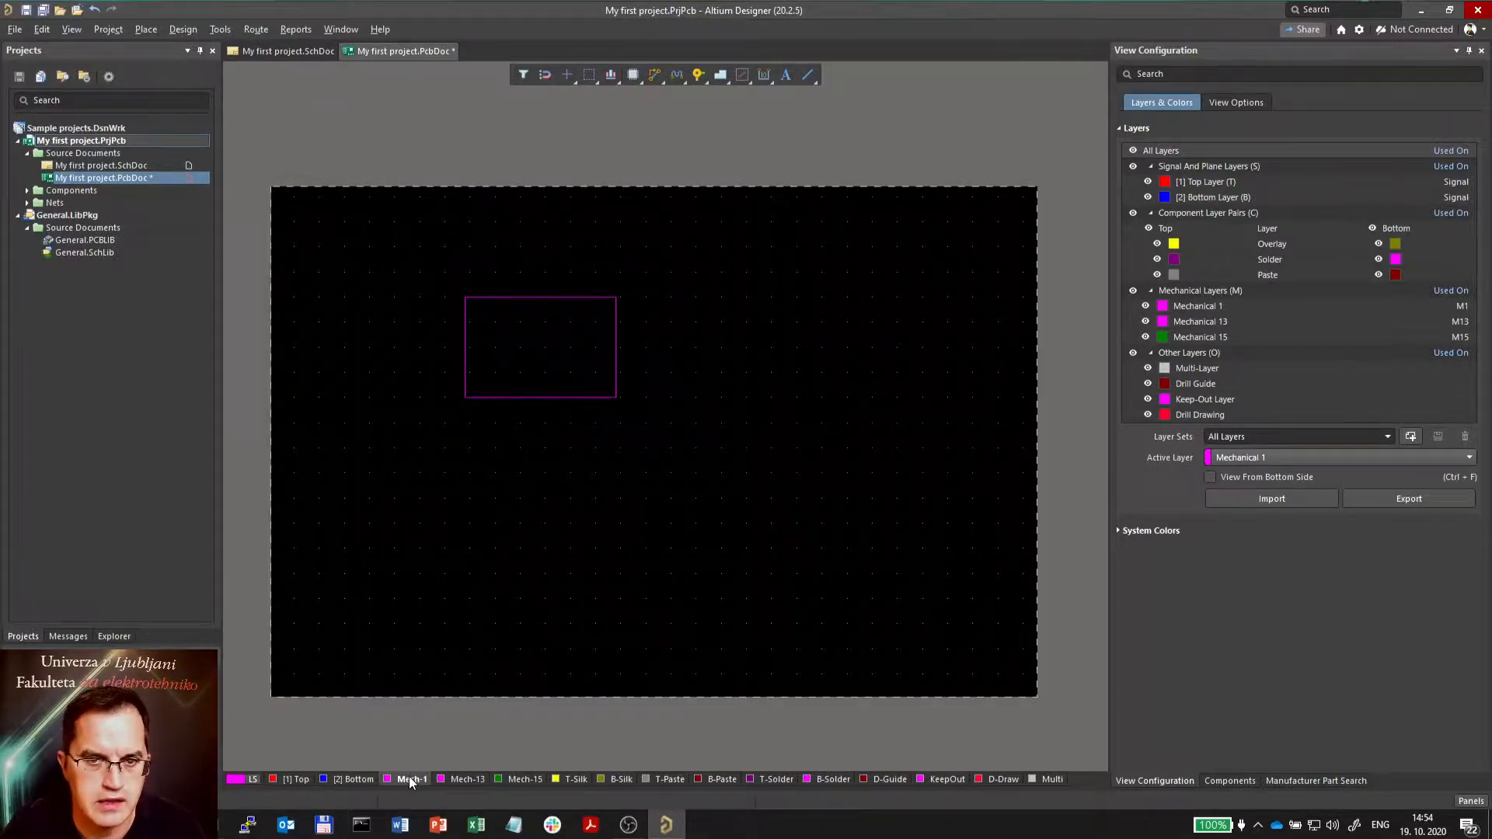
# Step: Define the board shape from the selected 30 × 20 mm rectangle
pyautogui.click(539, 348)
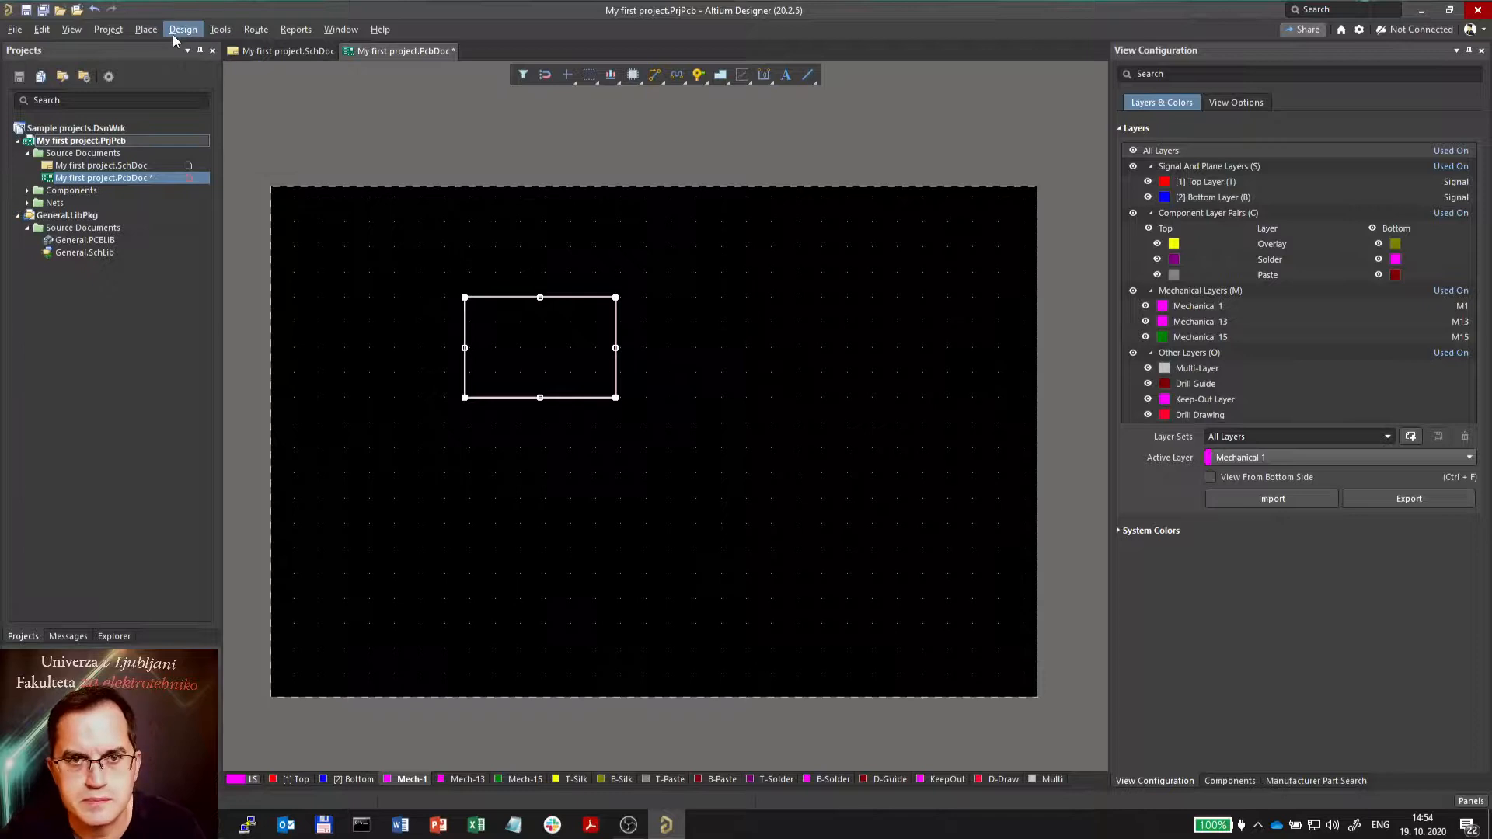
pyautogui.click(183, 28)
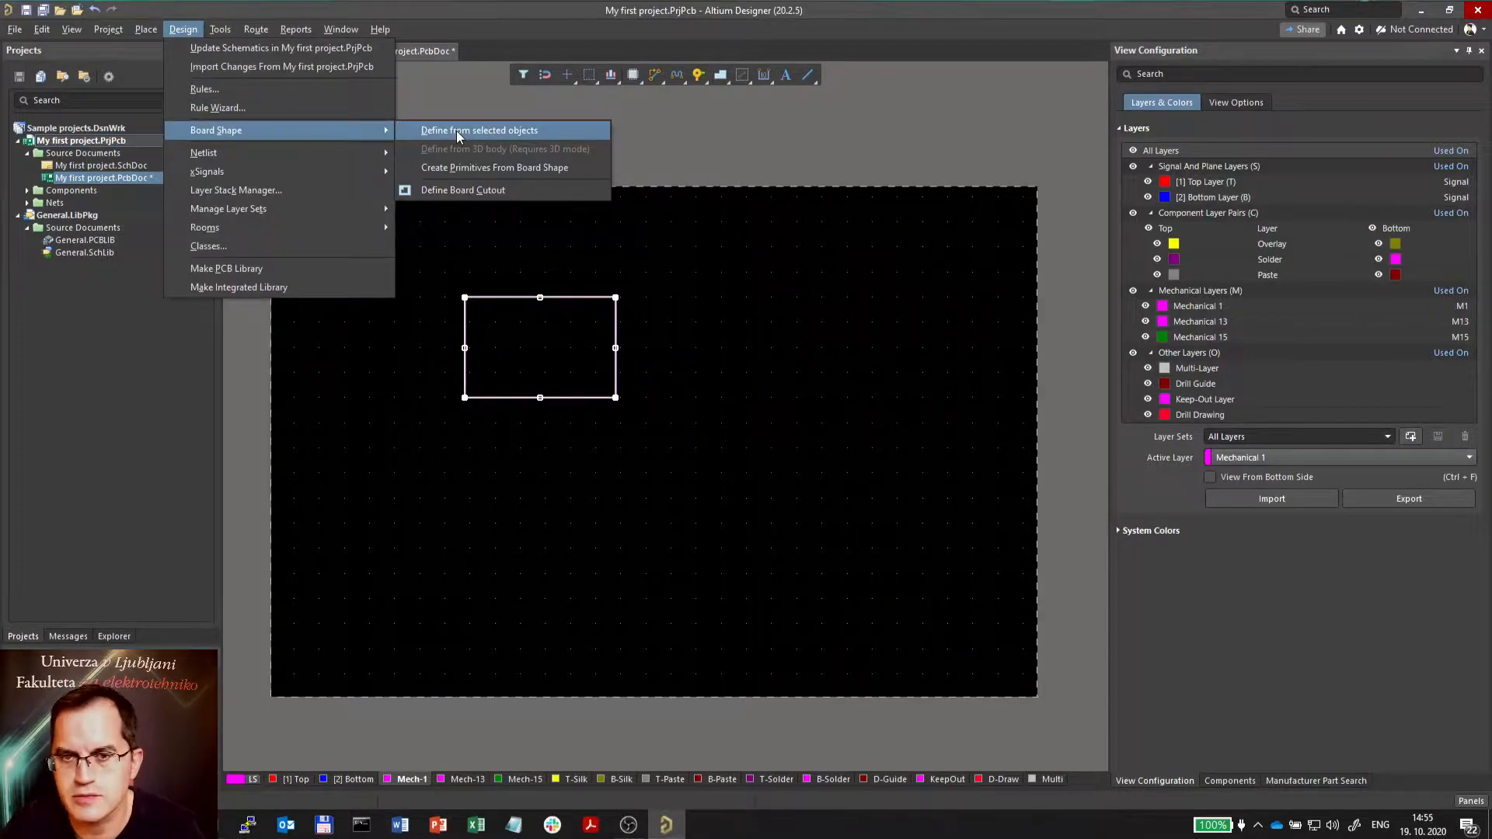
pyautogui.click(479, 130)
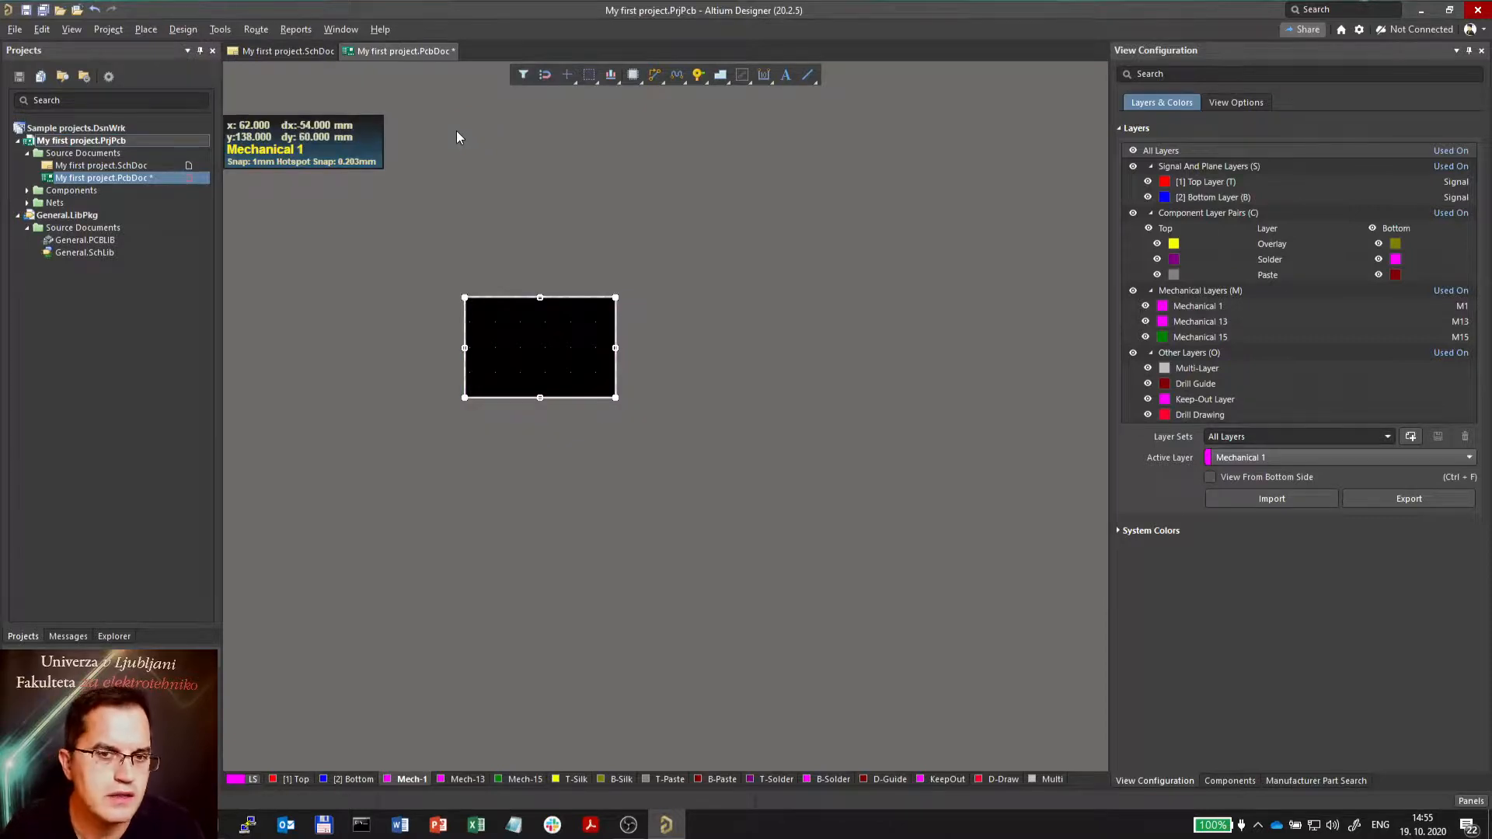
pyautogui.moveTo(629, 373)
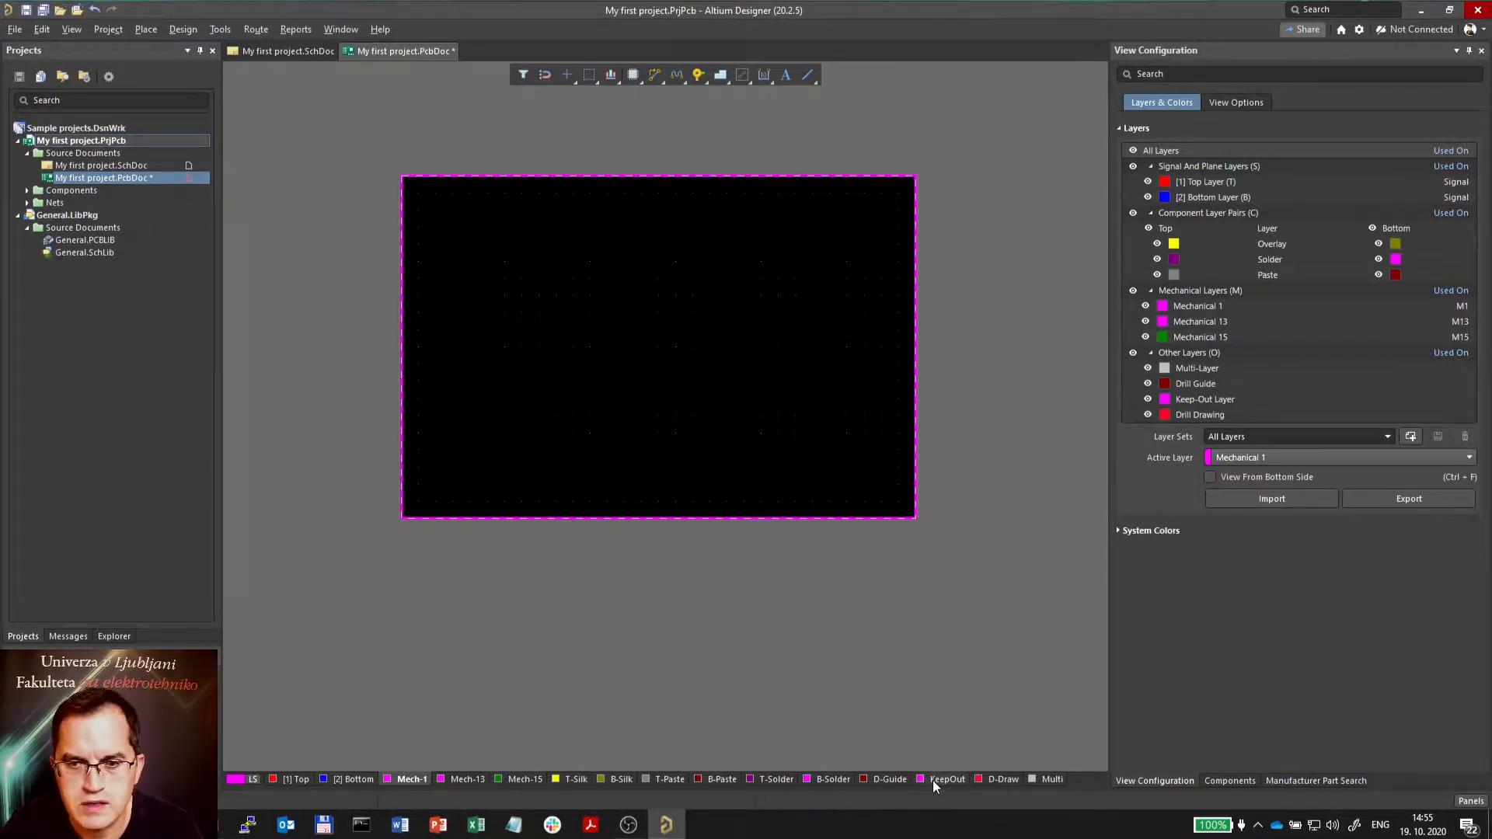
# Step: Make the Keep-Out Layer the active drawing layer
pyautogui.click(945, 779)
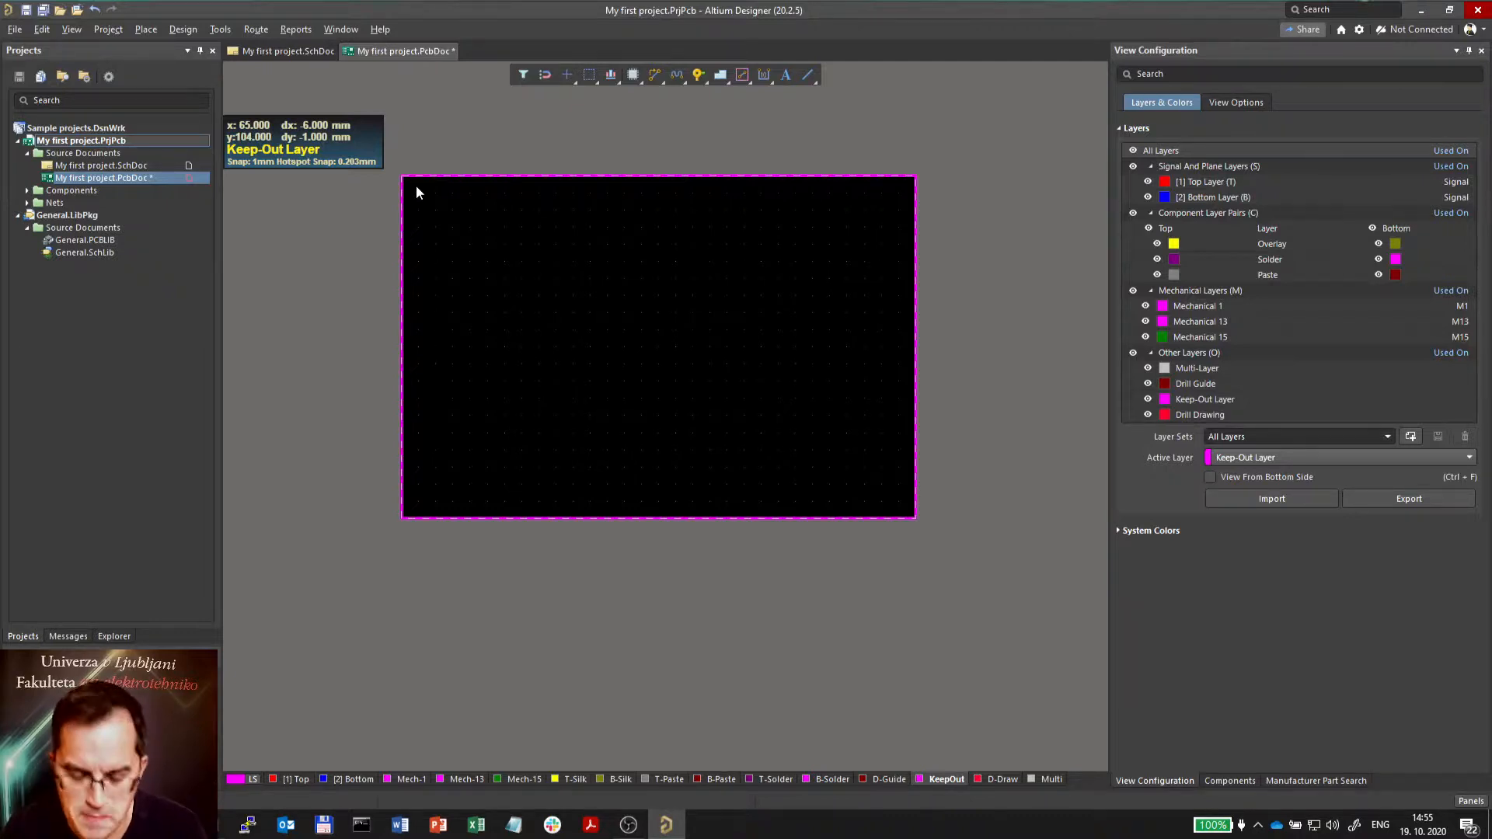
pyautogui.moveTo(601, 221)
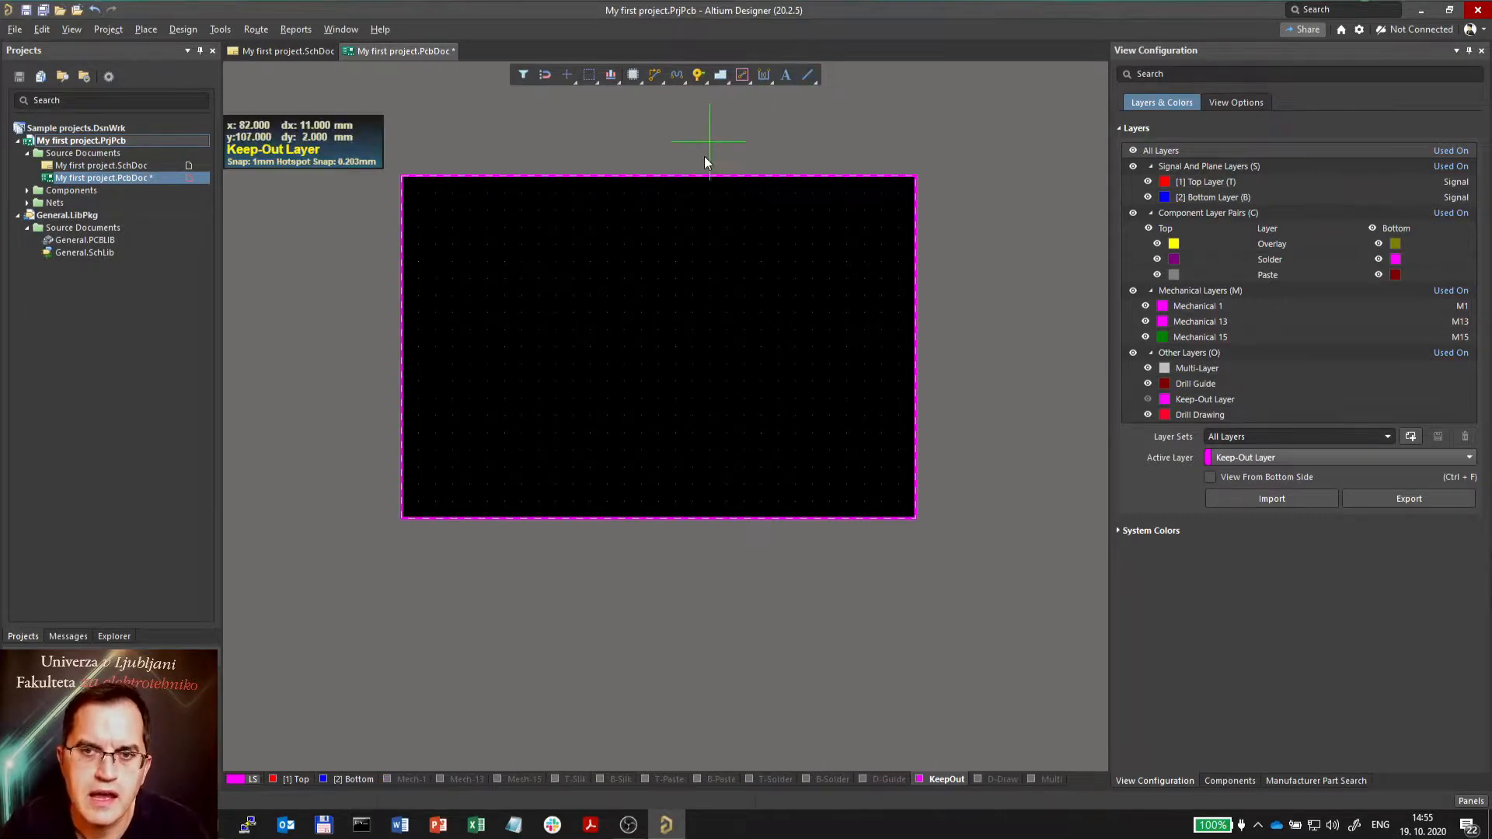
pyautogui.moveTo(419, 195)
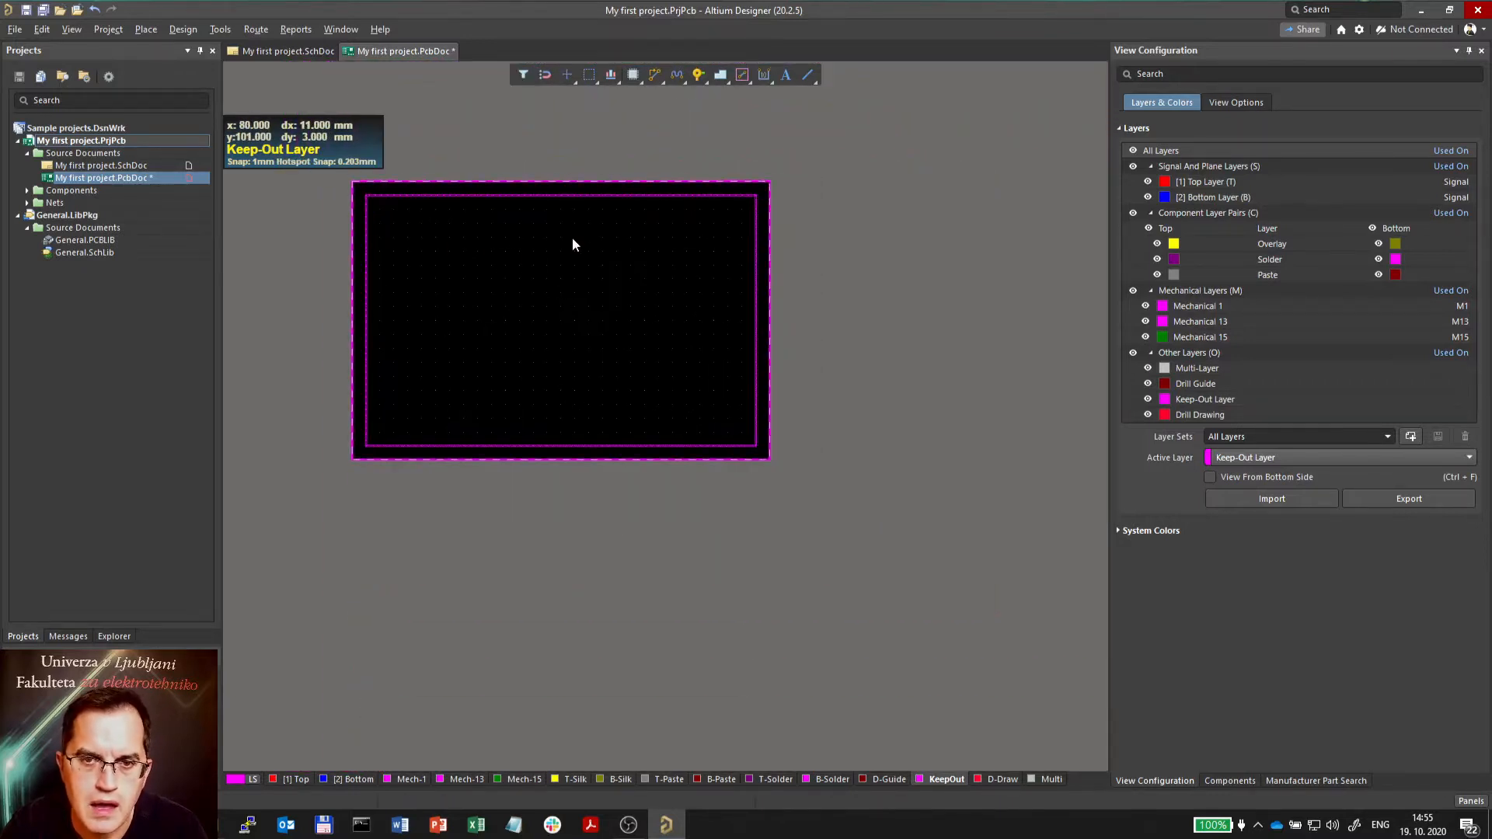
pyautogui.moveTo(631, 251)
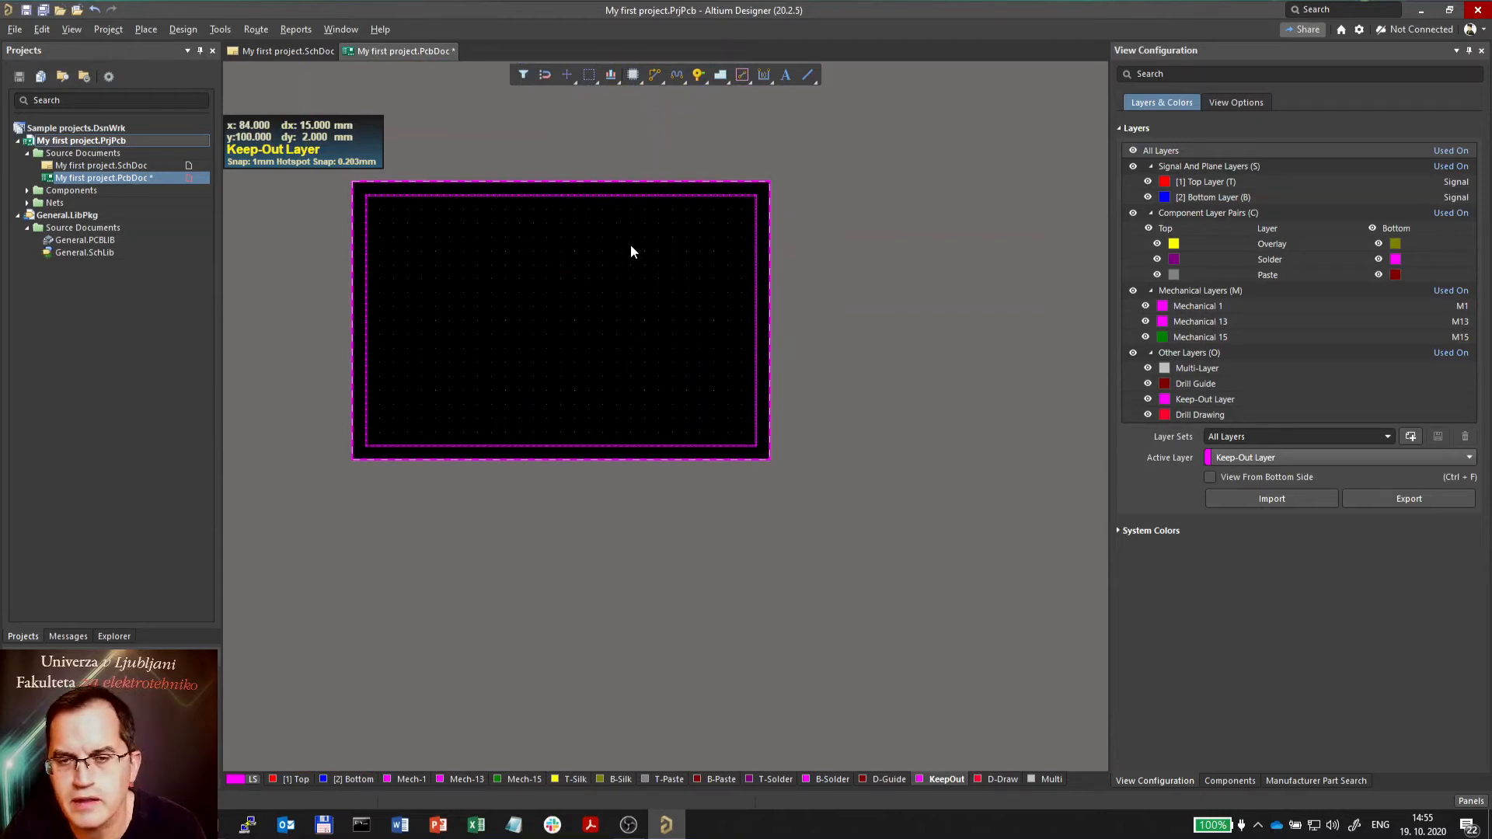